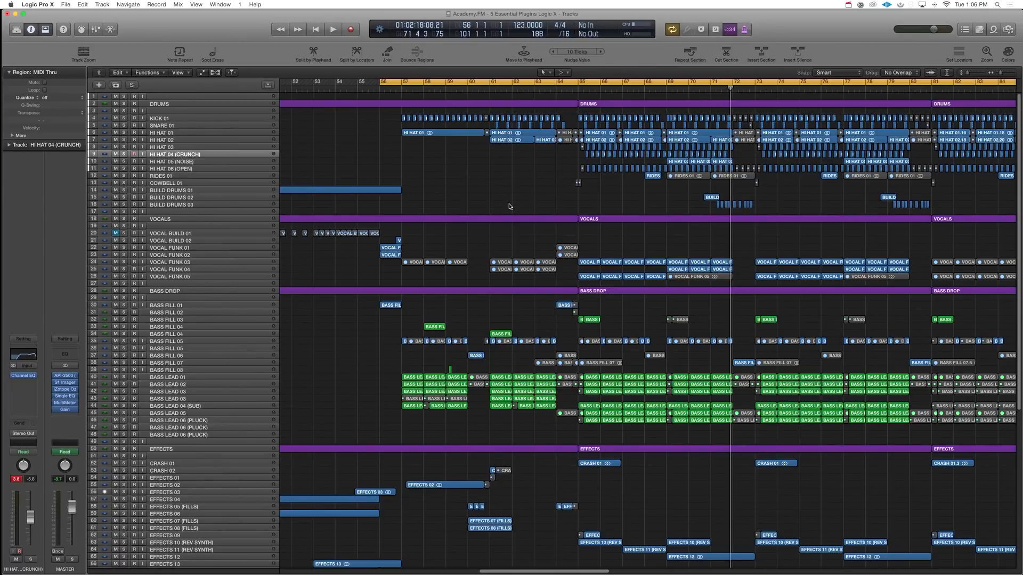
Play the song and set a cycle loop over bars 57 to 65.
{"action": "scroll", "scroll_direction": "down", "scroll_amount": 3}
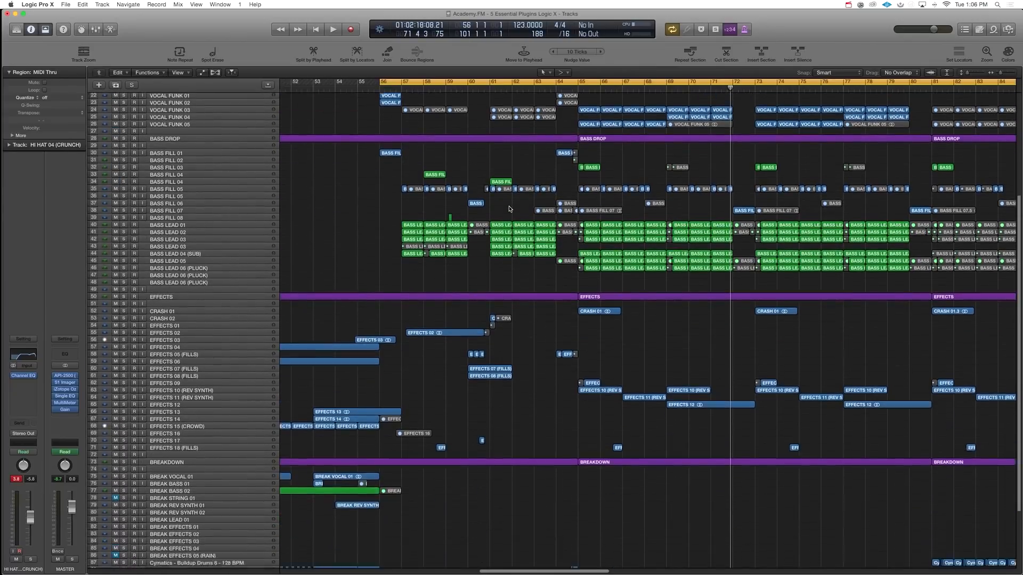
{"action": "scroll", "scroll_direction": "down", "scroll_amount": 3}
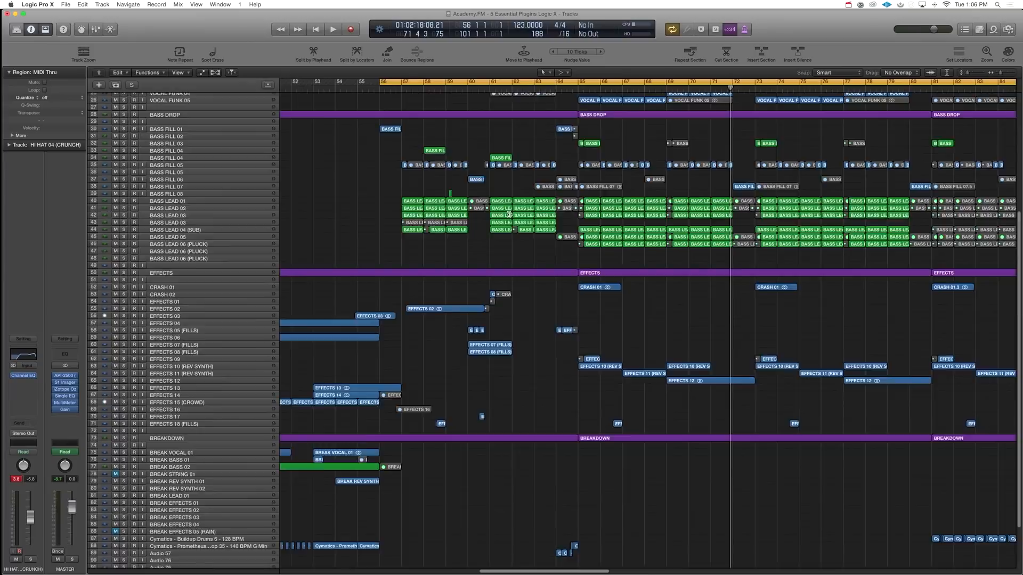
{"action": "scroll", "scroll_direction": "up", "scroll_amount": 3}
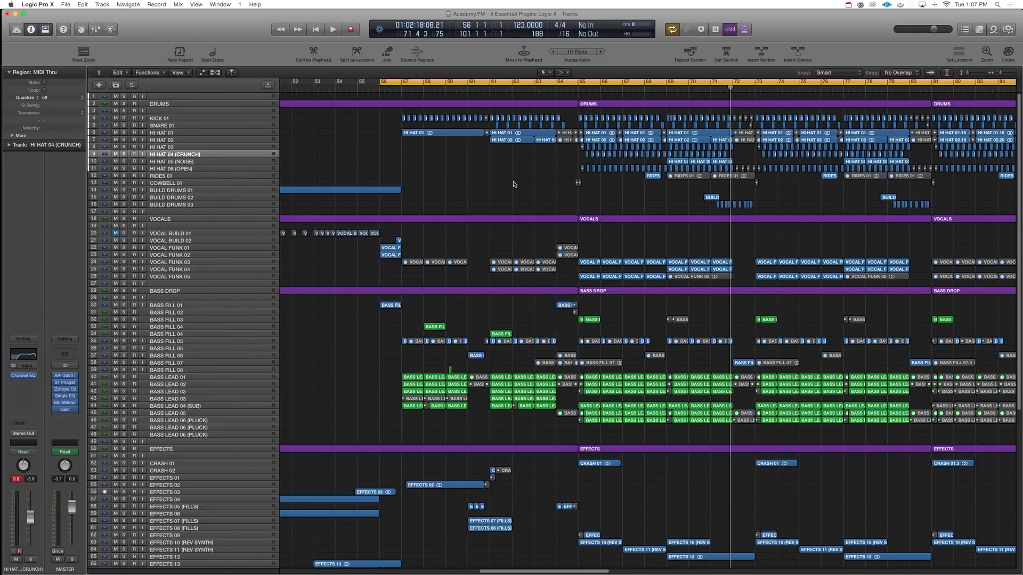
{"action": "mouse_move", "coordinate": [504, 183]}
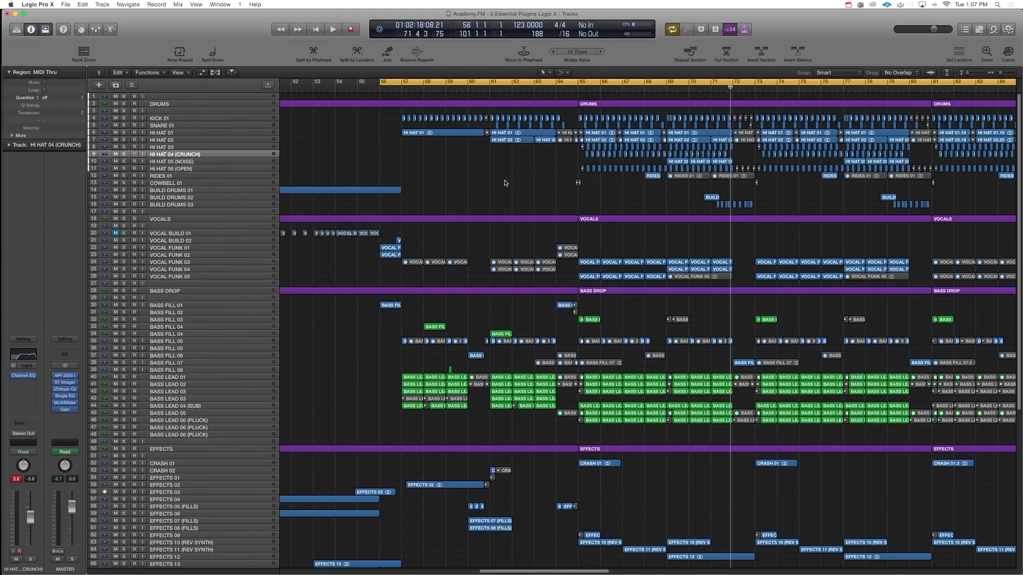
{"action": "mouse_move", "coordinate": [484, 179]}
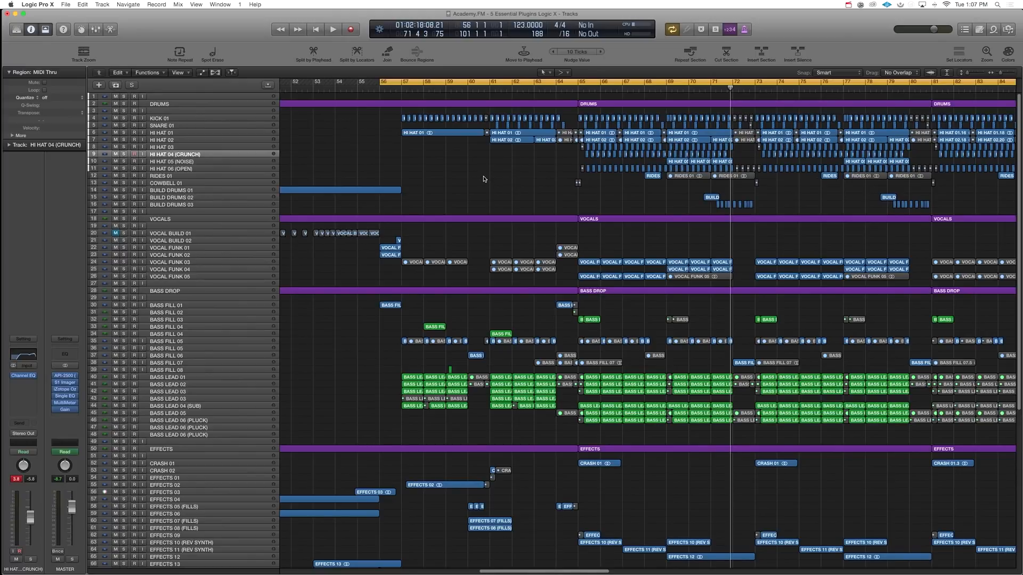
{"action": "mouse_move", "coordinate": [470, 183]}
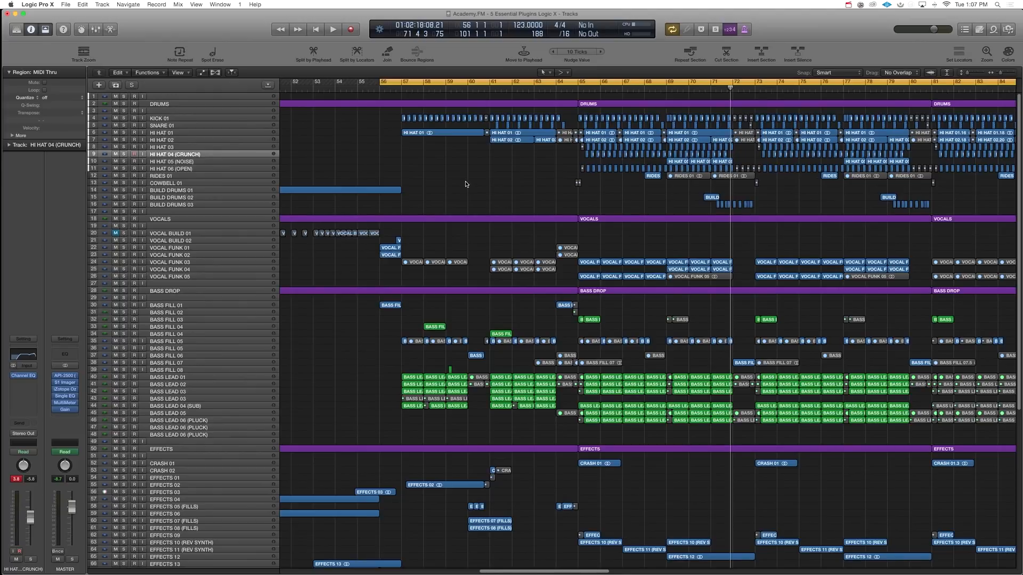
{"action": "mouse_move", "coordinate": [499, 190]}
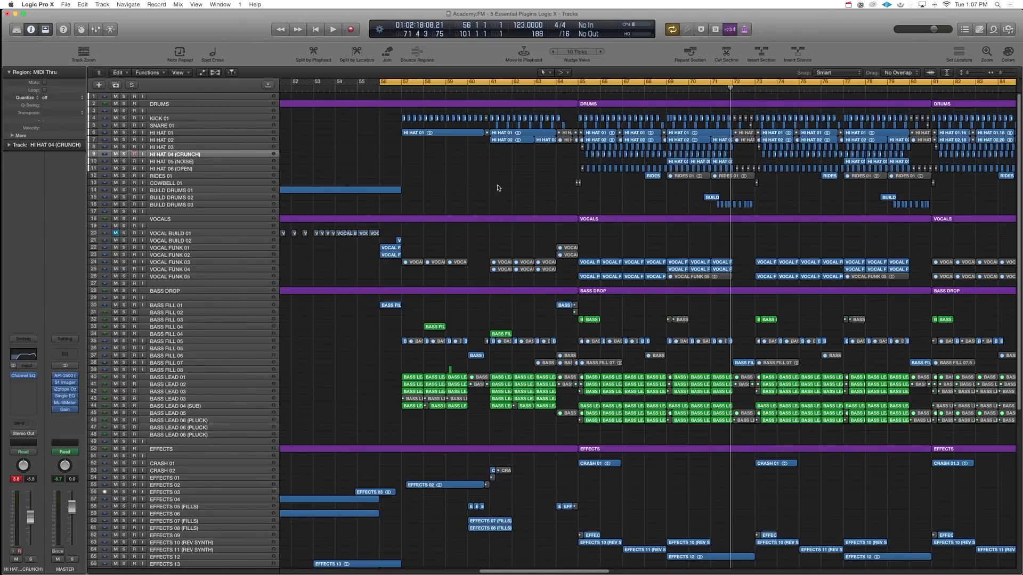
{"action": "left_click", "coordinate": [333, 29]}
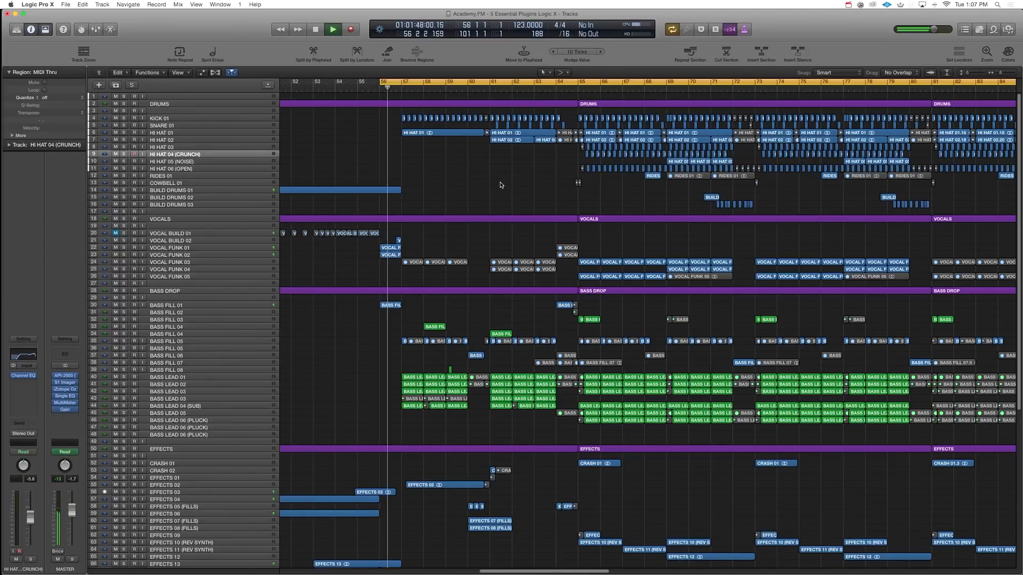
{"action": "left_click", "coordinate": [332, 28]}
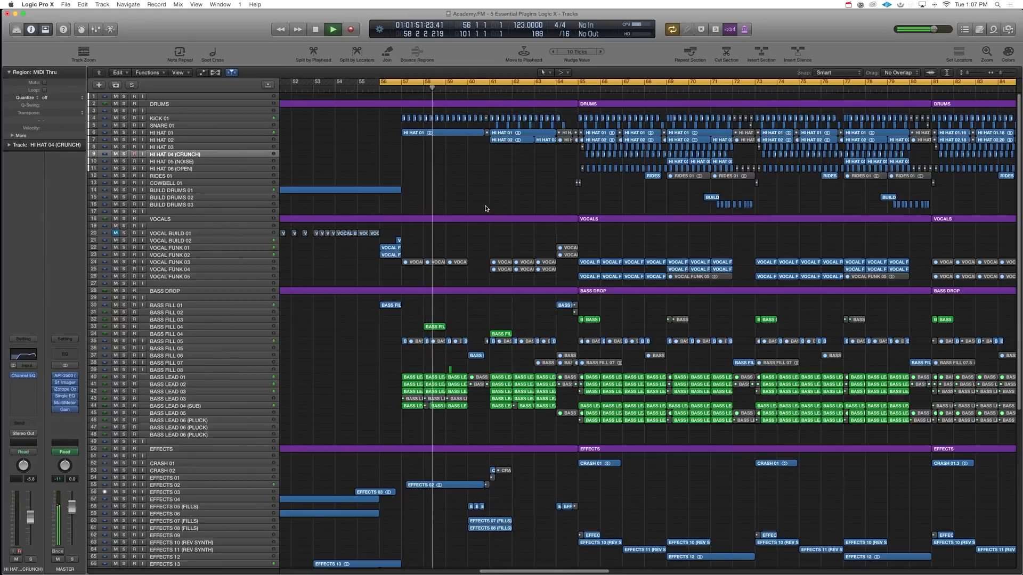
{"action": "left_click", "coordinate": [332, 29]}
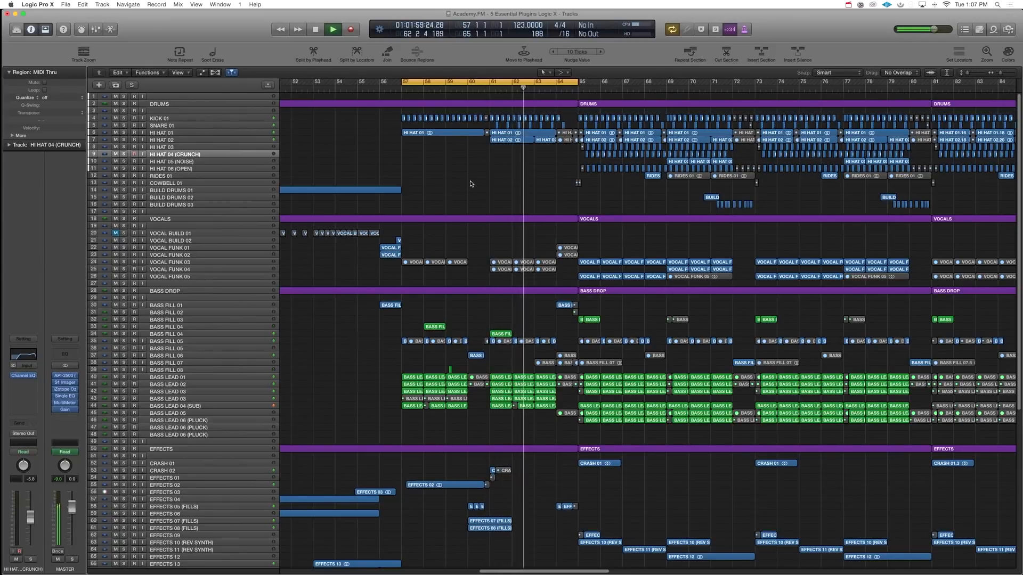
{"action": "left_click", "coordinate": [315, 30]}
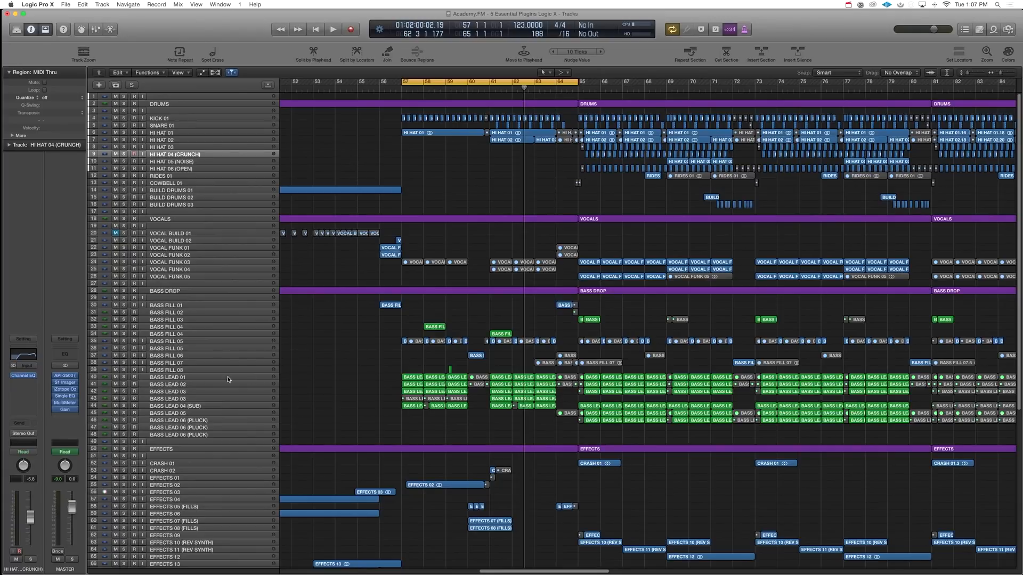
Solo the Bass Lead 01 track.
{"action": "left_click", "coordinate": [167, 378]}
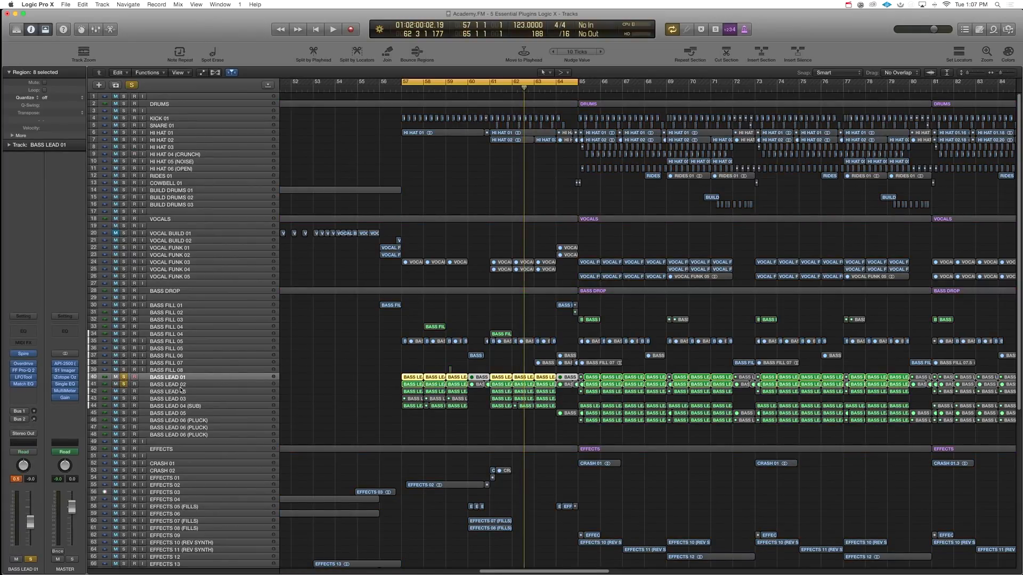
Solo Bass Lead 02 and show the Overdrive plug-ins of both bass leads at 6.25 dB drive.
{"action": "left_click", "coordinate": [333, 30]}
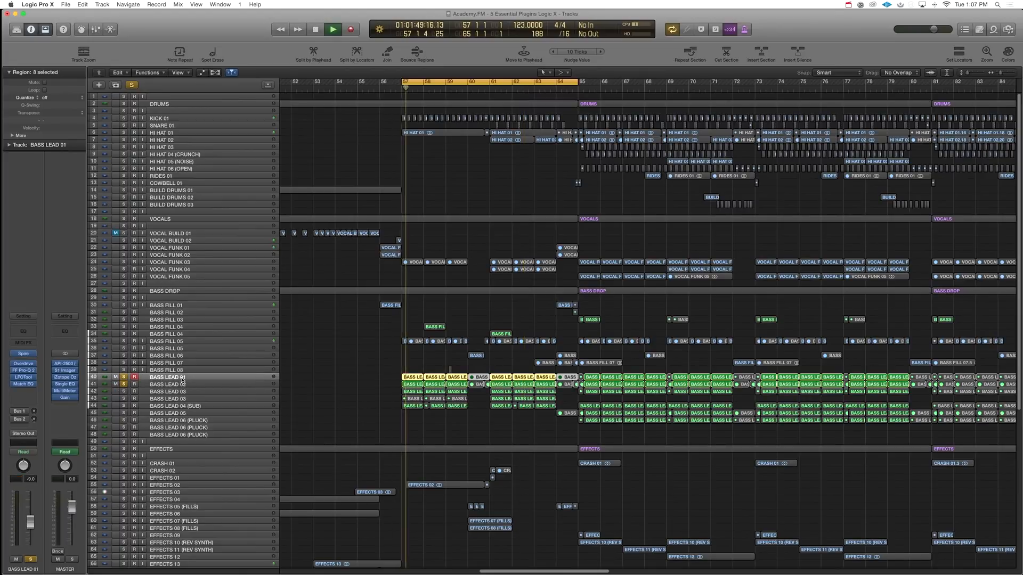
{"action": "left_click", "coordinate": [332, 29]}
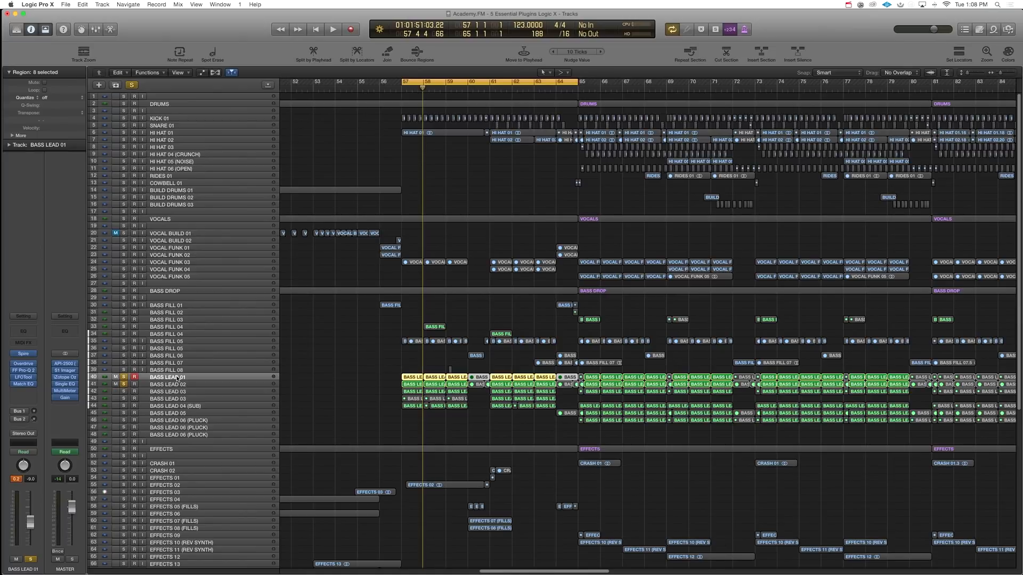
{"action": "left_click", "coordinate": [114, 103]}
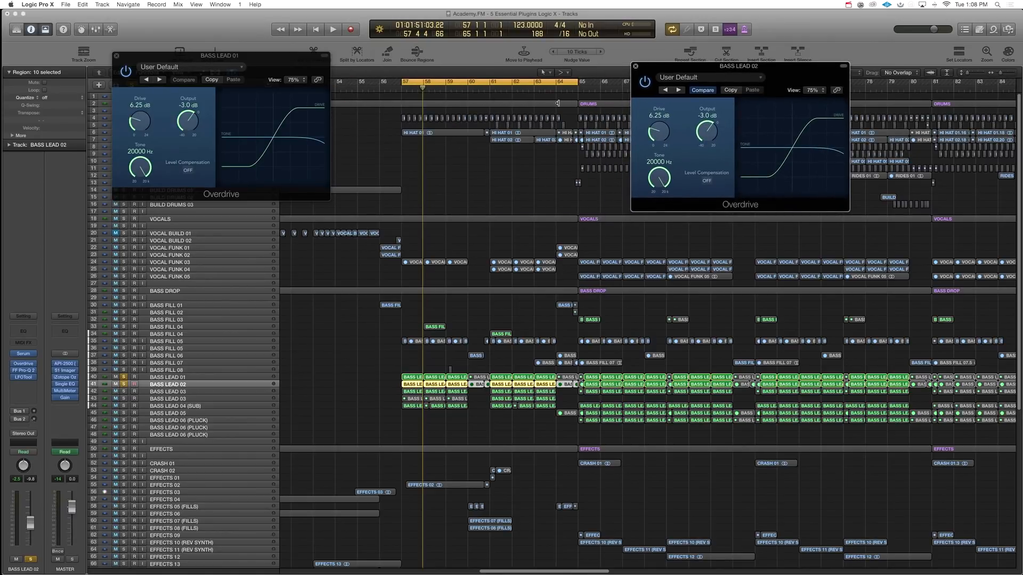
Stack the two Overdrive windows and show the Mixer beneath the tracks during playback.
{"action": "left_click", "coordinate": [332, 30]}
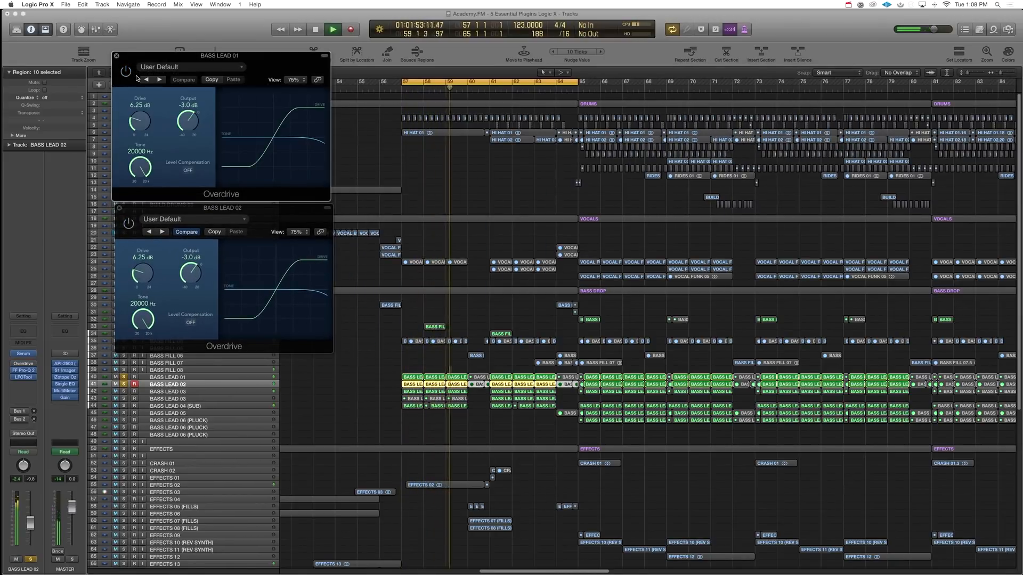
{"action": "left_click", "coordinate": [333, 30]}
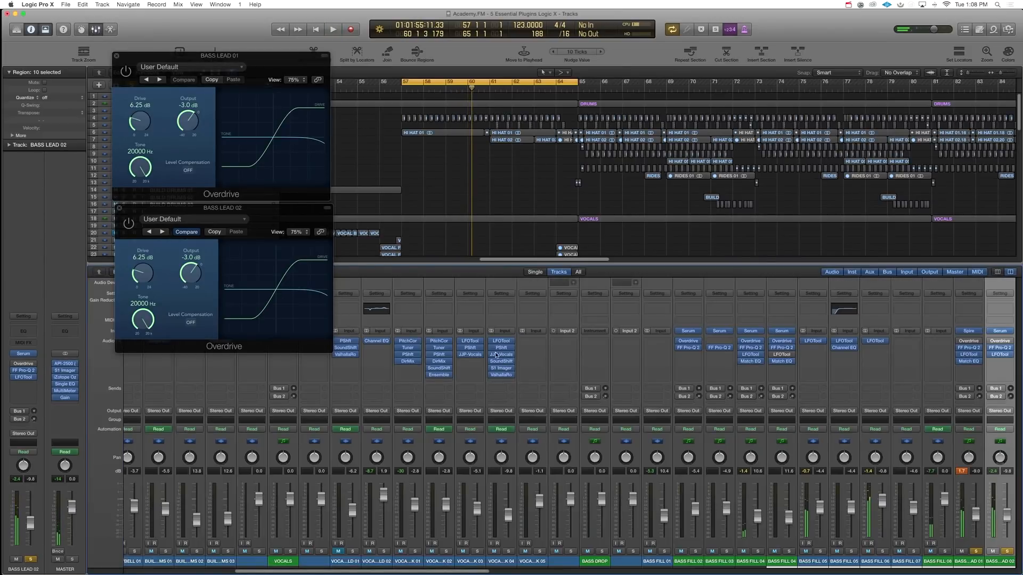
Scroll the Mixer to the bass strips, play from bar 56 and close Bass Lead 02's Overdrive.
{"action": "scroll", "scroll_direction": "right", "scroll_amount": 3}
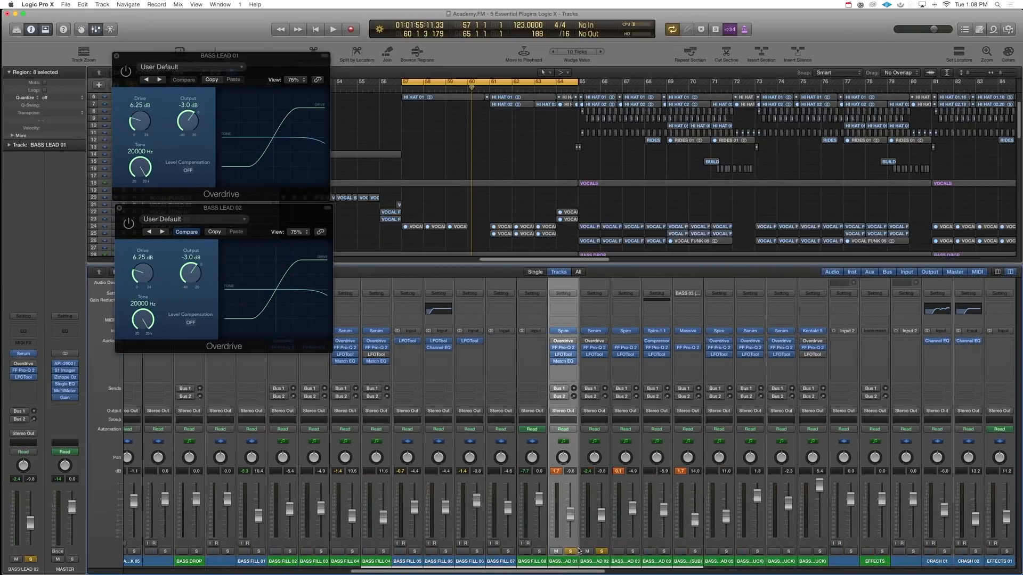
{"action": "left_click", "coordinate": [333, 29]}
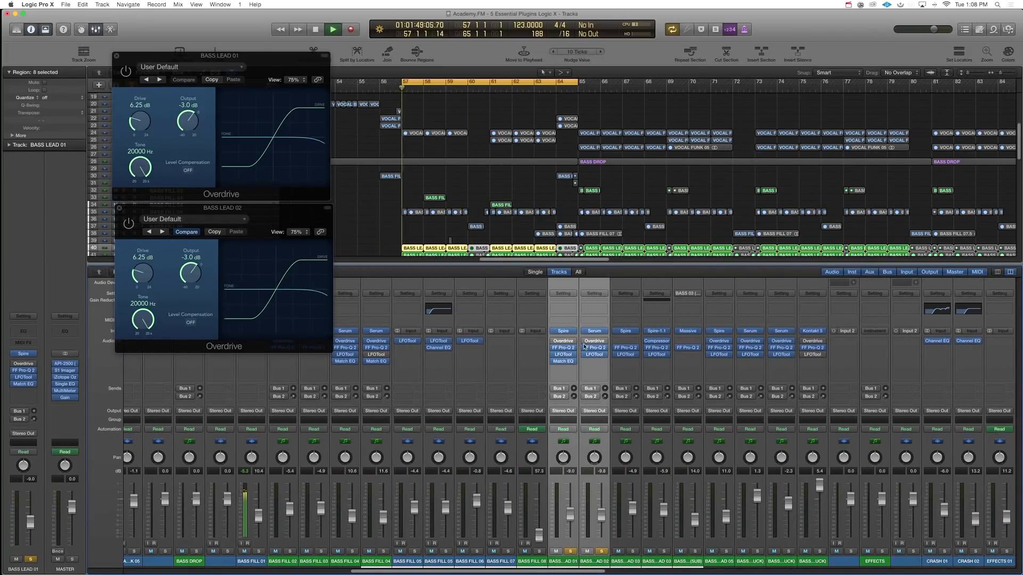
{"action": "left_click", "coordinate": [333, 30]}
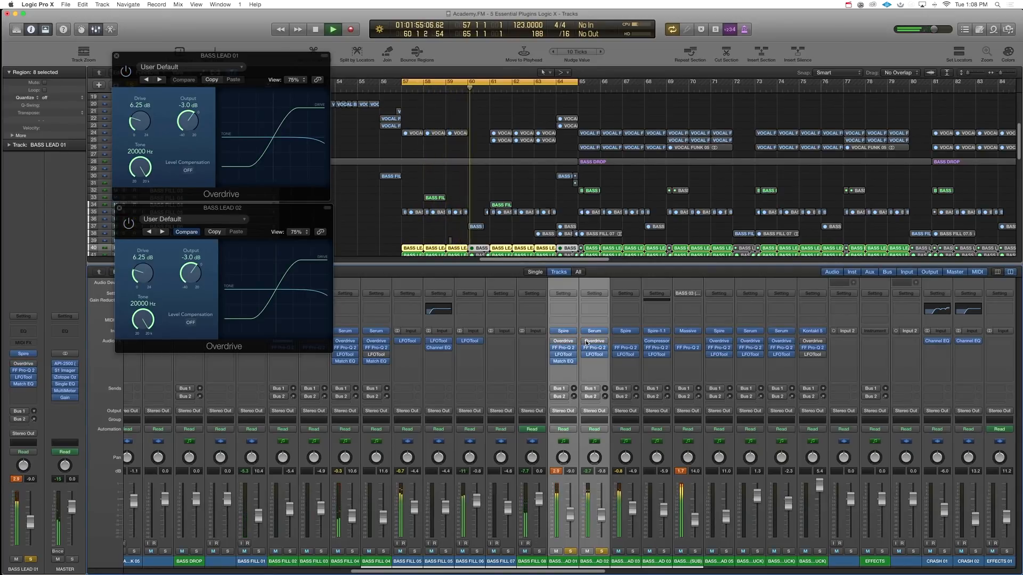
{"action": "left_click", "coordinate": [315, 29]}
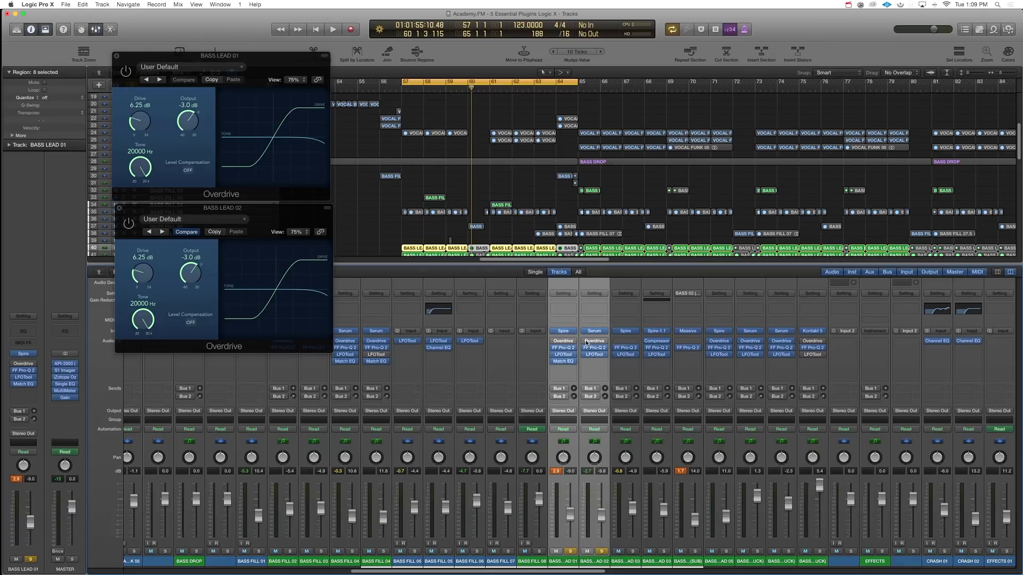
{"action": "mouse_move", "coordinate": [405, 348]}
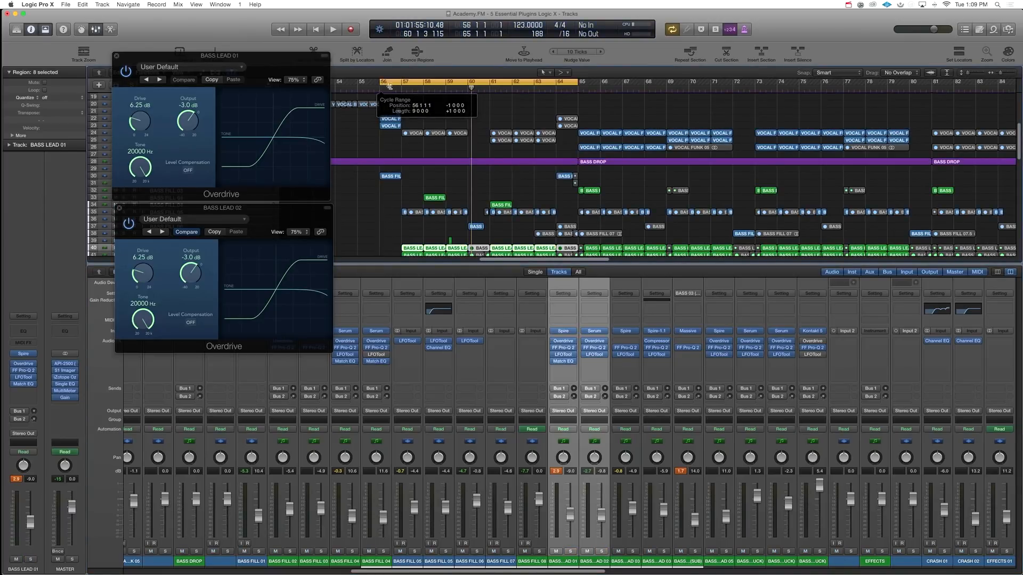
{"action": "left_click", "coordinate": [332, 28]}
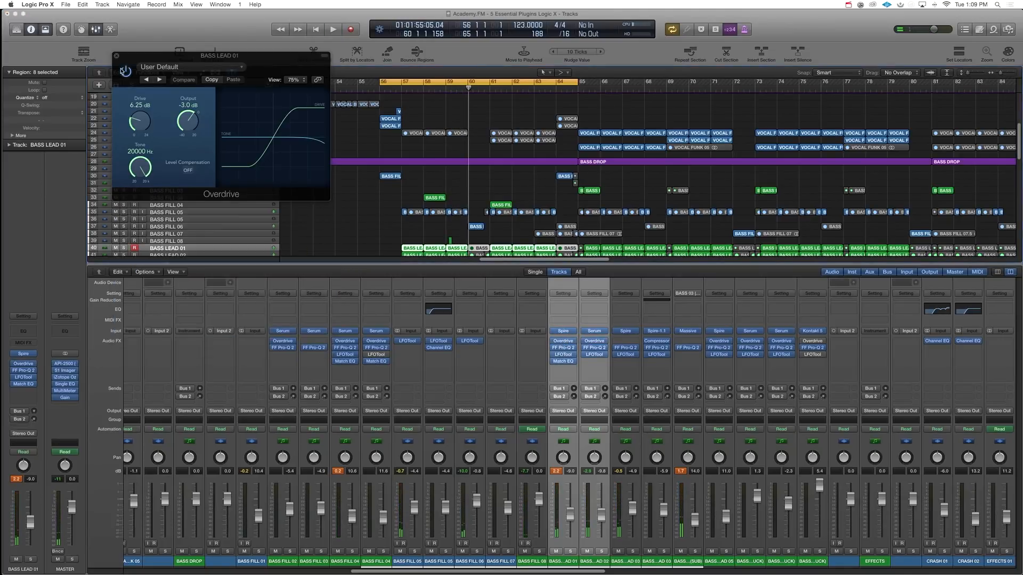
Close the remaining Overdrive window, leaving arrangement and mixer unobstructed.
{"action": "left_click", "coordinate": [126, 71]}
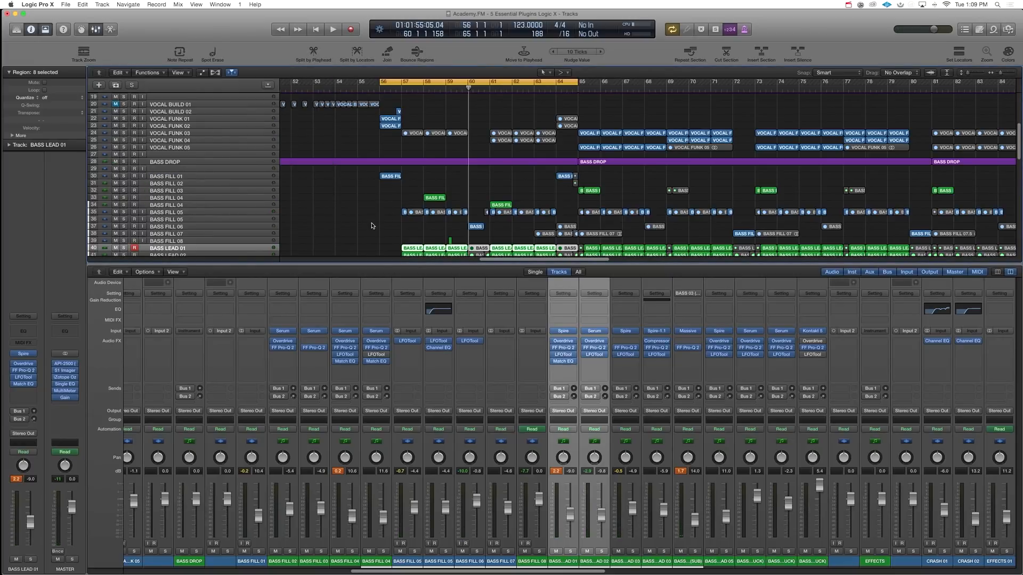
{"action": "mouse_move", "coordinate": [368, 219]}
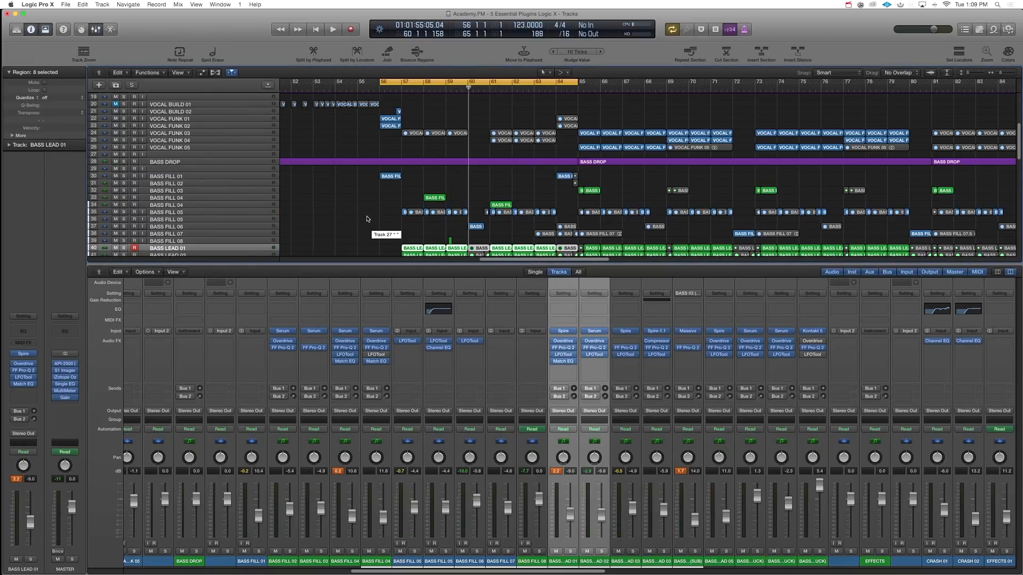
{"action": "mouse_move", "coordinate": [376, 225]}
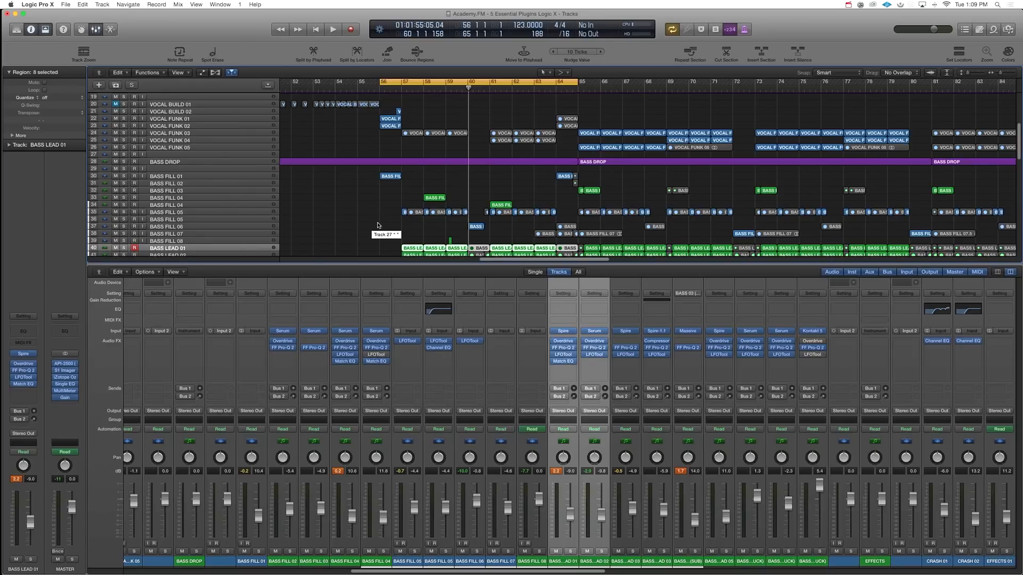
{"action": "mouse_move", "coordinate": [583, 317]}
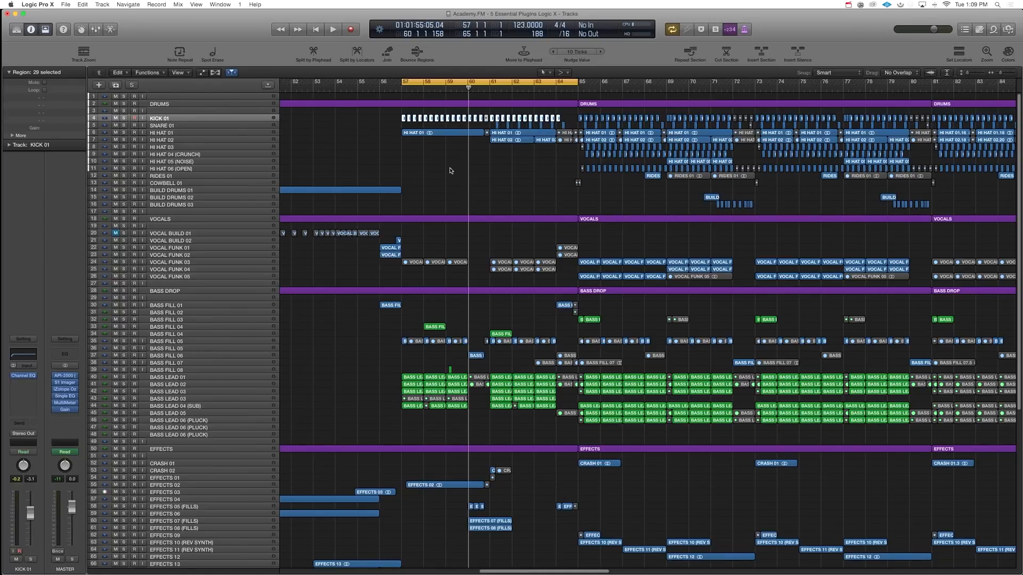
{"action": "mouse_move", "coordinate": [460, 211]}
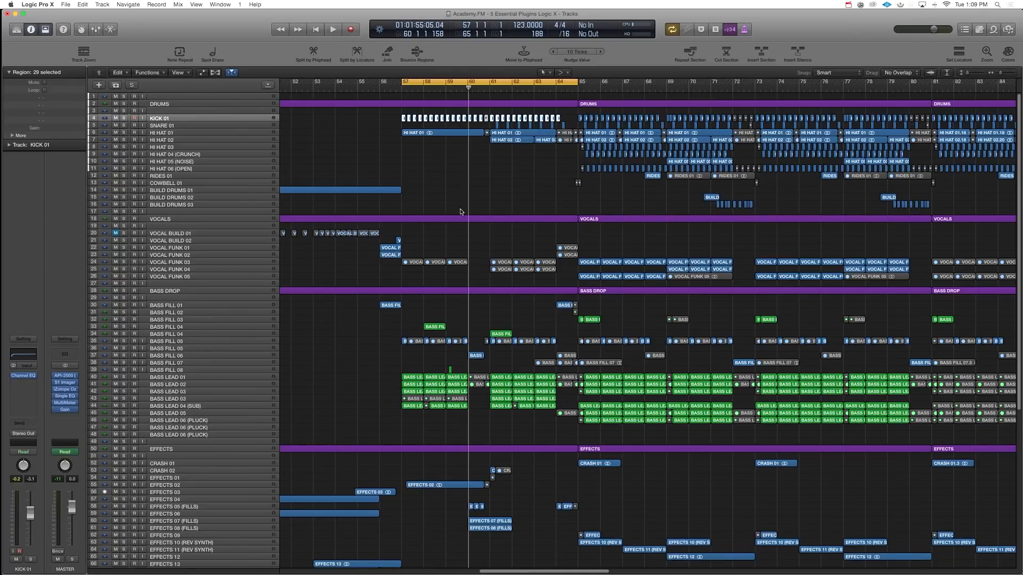
{"action": "mouse_move", "coordinate": [455, 196]}
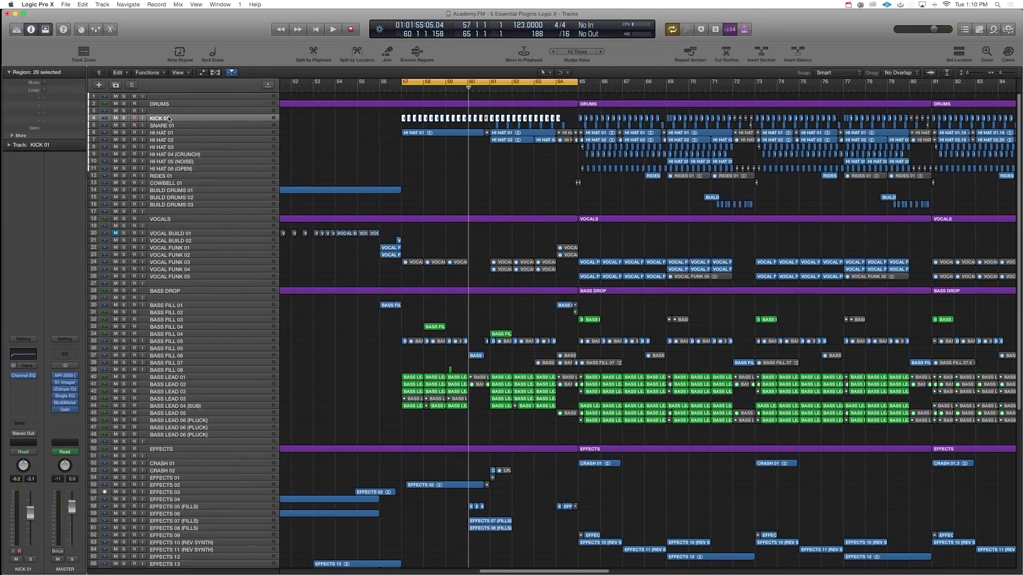
{"action": "mouse_move", "coordinate": [167, 119]}
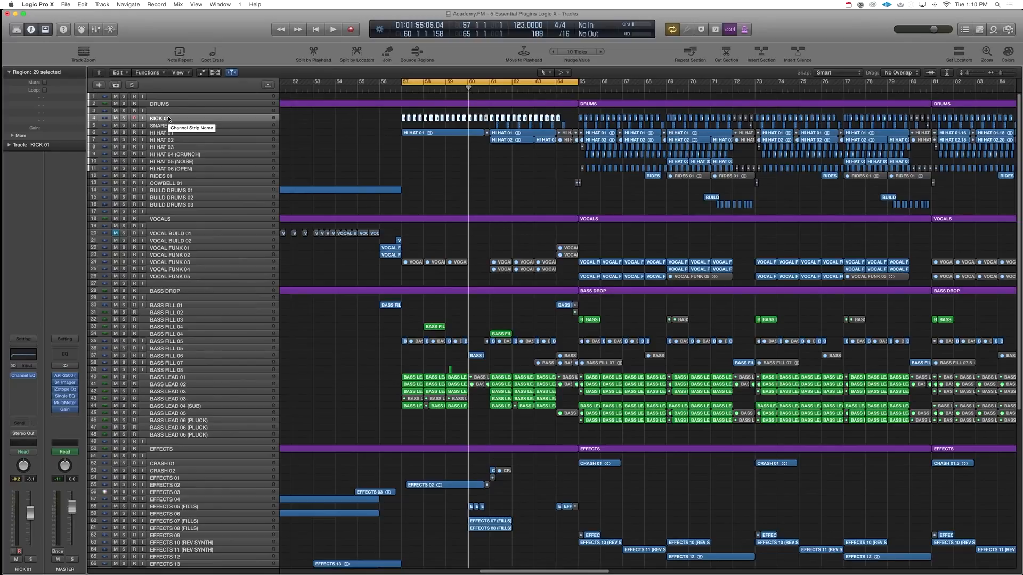
{"action": "mouse_move", "coordinate": [170, 124]}
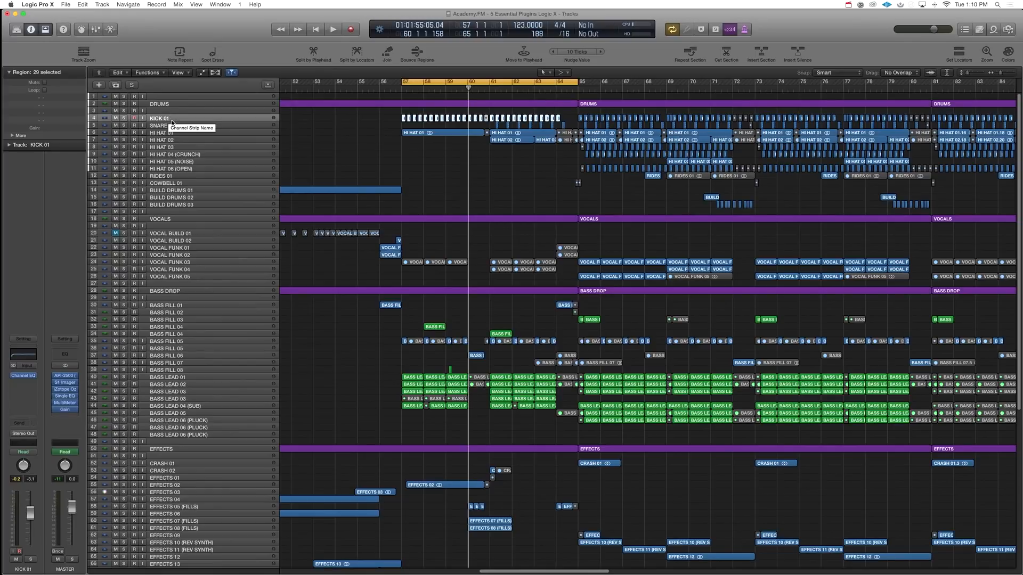
{"action": "mouse_move", "coordinate": [174, 125]}
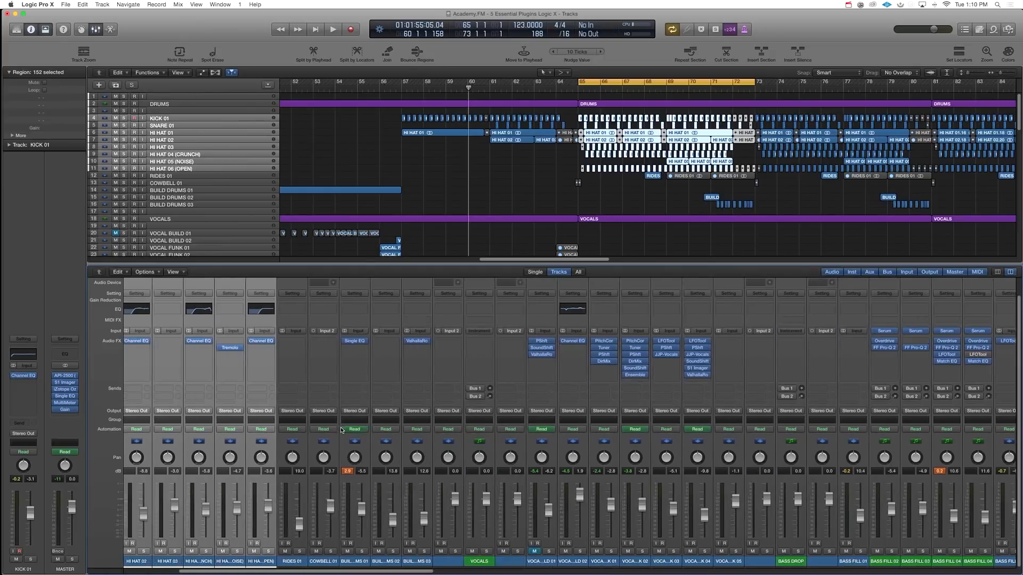
Scroll the Mixer to Aux 4 and browse its Audio FX plug-in menu under Dynamics.
{"action": "left_click", "coordinate": [385, 412]}
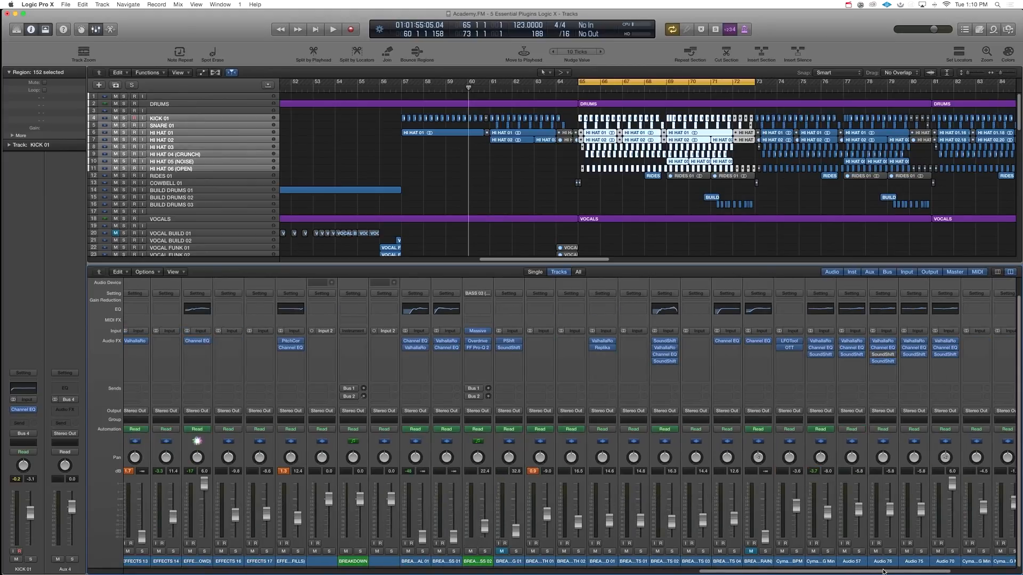
{"action": "scroll", "scroll_direction": "right", "scroll_amount": 3}
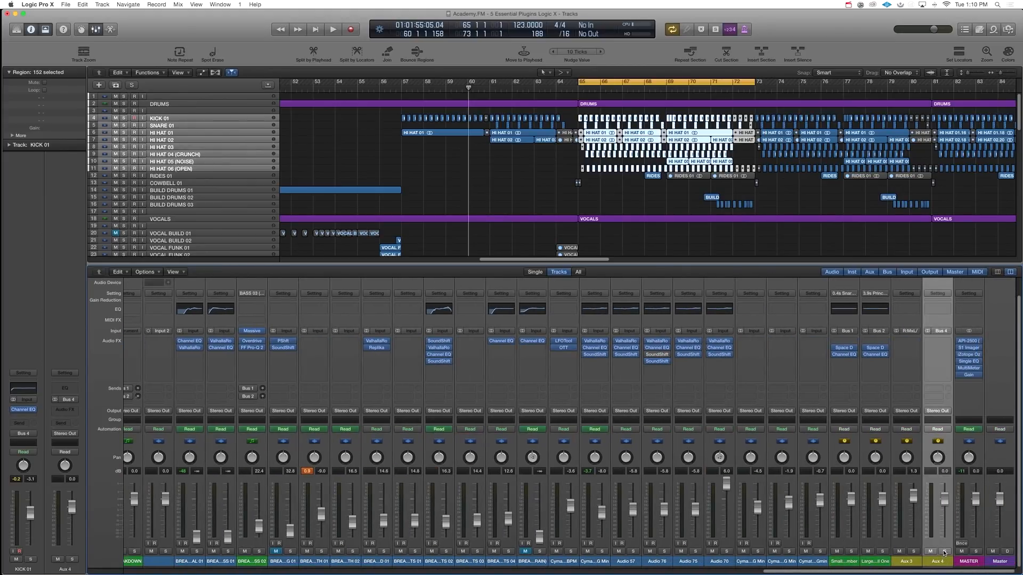
{"action": "left_click", "coordinate": [332, 29]}
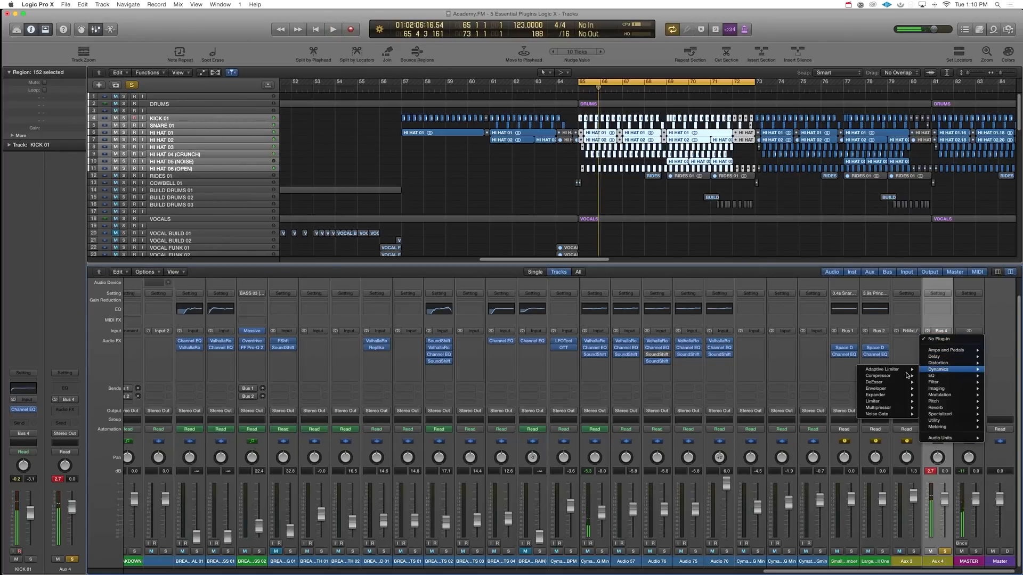
Insert a Compressor on Aux 4 with the Factory Default preset showing.
{"action": "left_click", "coordinate": [877, 376]}
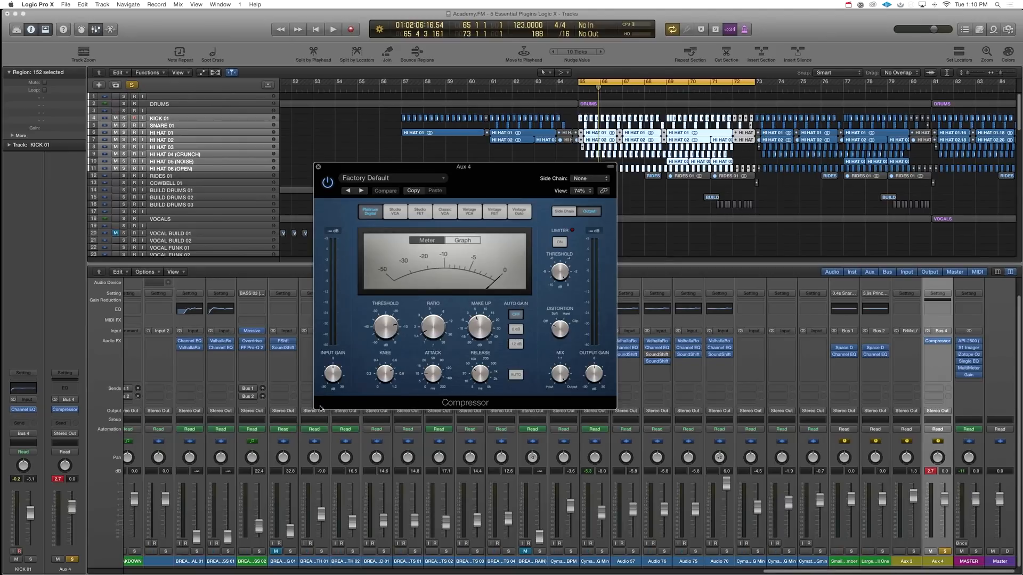
{"action": "mouse_move", "coordinate": [335, 403]}
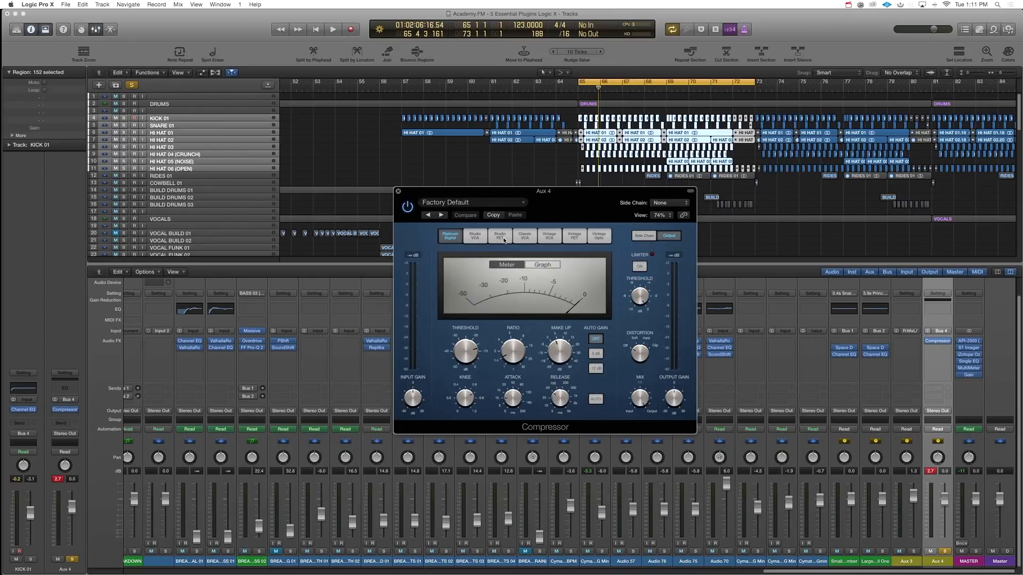
Audition the Compressor circuit models and settle on Studio FET for Aux 4.
{"action": "left_click", "coordinate": [499, 236]}
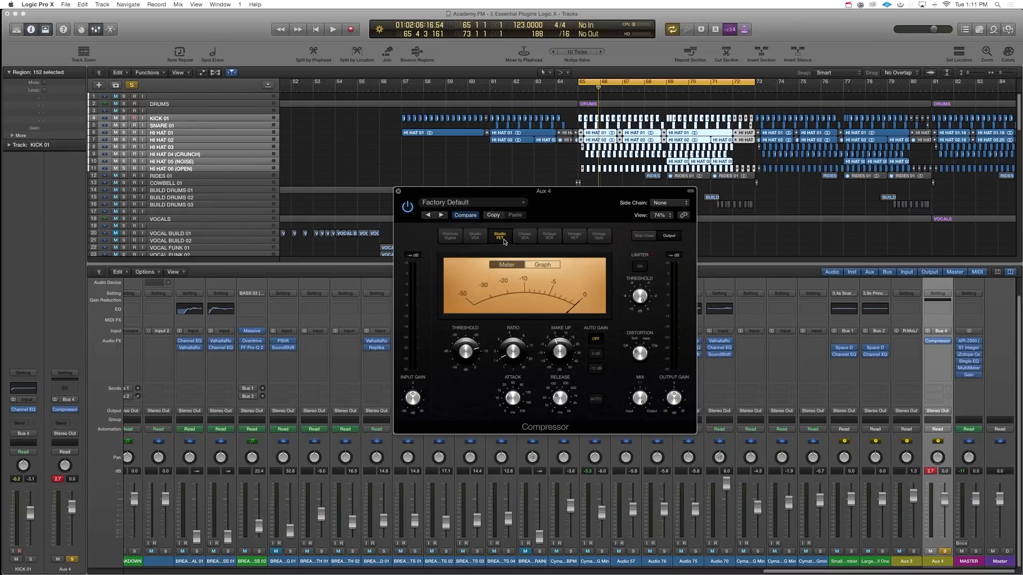
{"action": "left_click", "coordinate": [115, 104]}
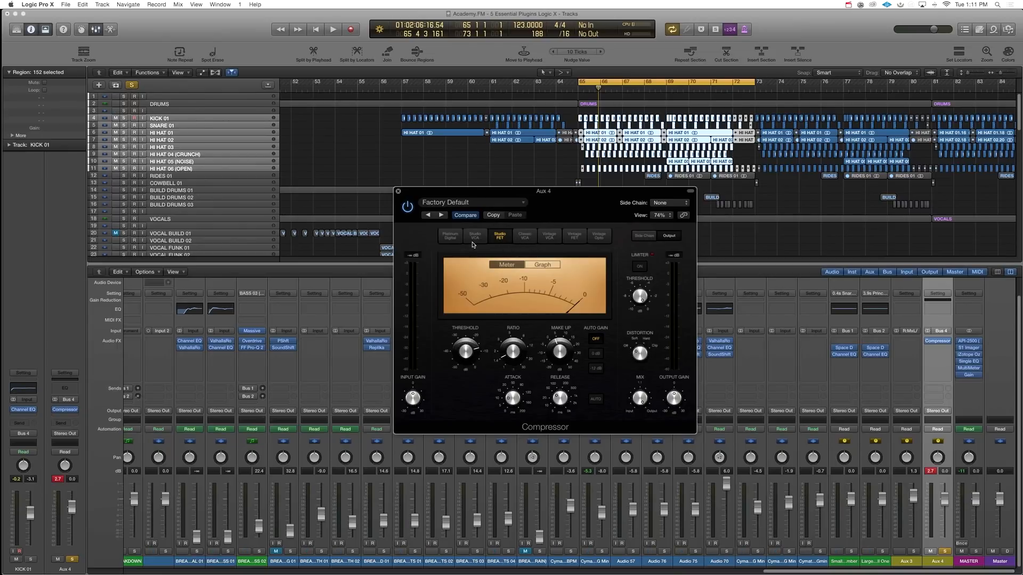
{"action": "left_click", "coordinate": [474, 237]}
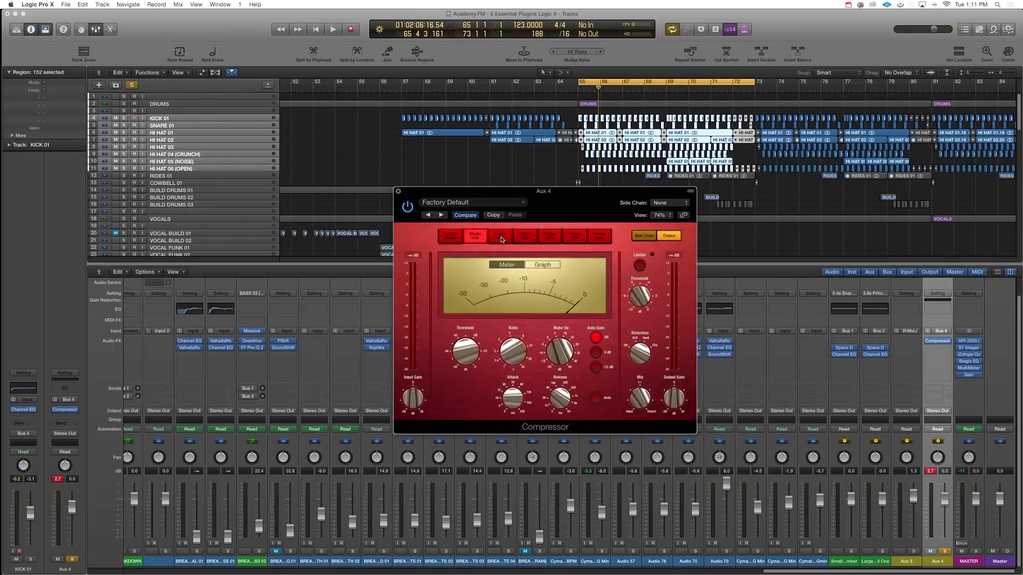
{"action": "left_click", "coordinate": [498, 236]}
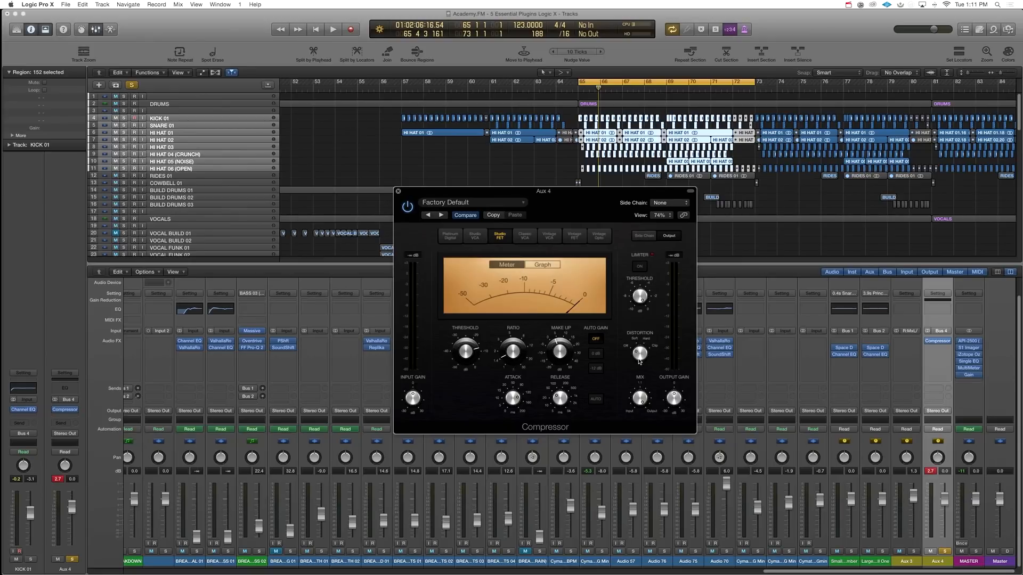
Compare the compressor bypassed and active, then route kick, snare and hi-hat outputs to Bus 4.
{"action": "left_click", "coordinate": [332, 29]}
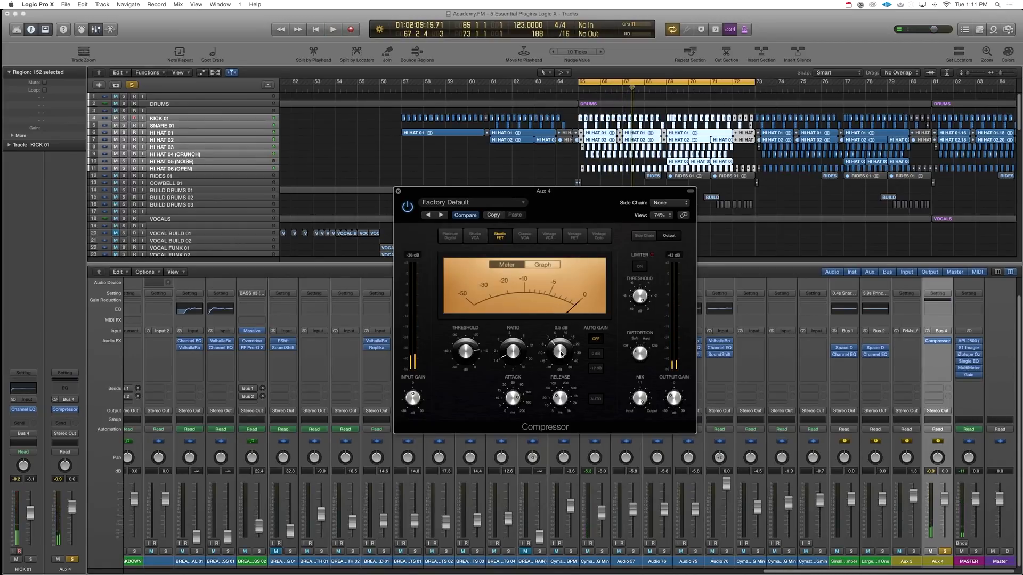
{"action": "left_click", "coordinate": [333, 29]}
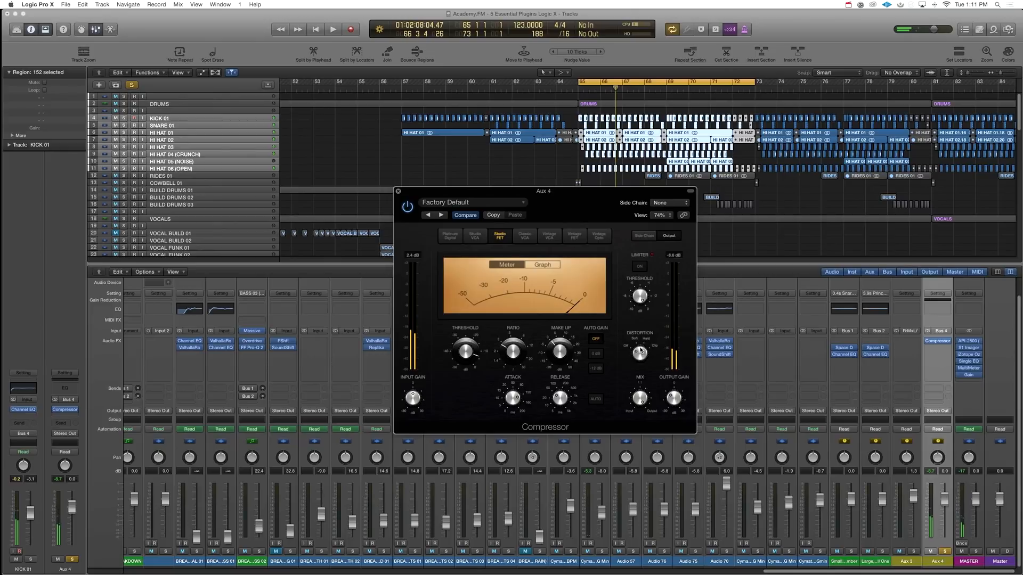
{"action": "left_click", "coordinate": [333, 28]}
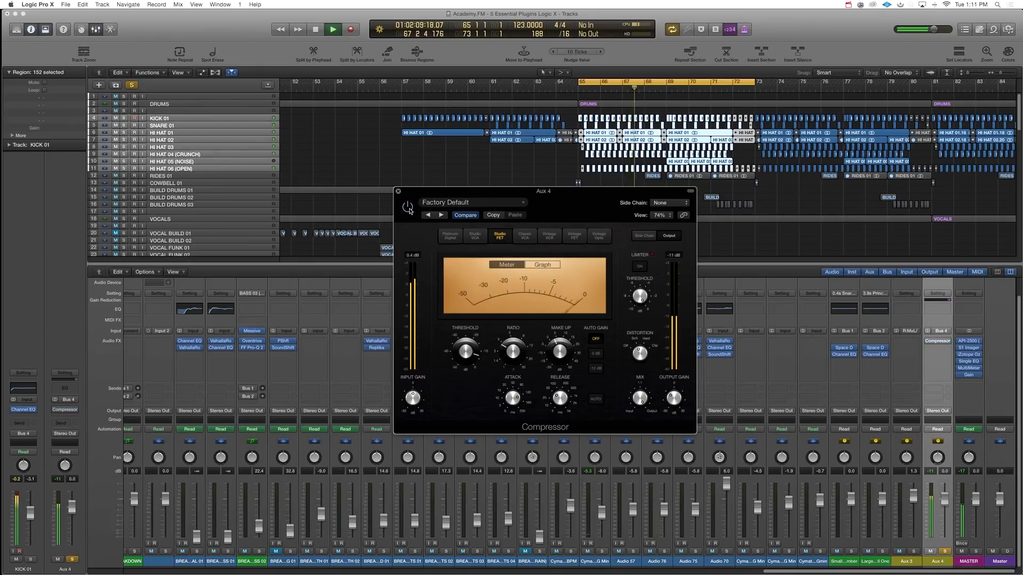
{"action": "left_click", "coordinate": [408, 206]}
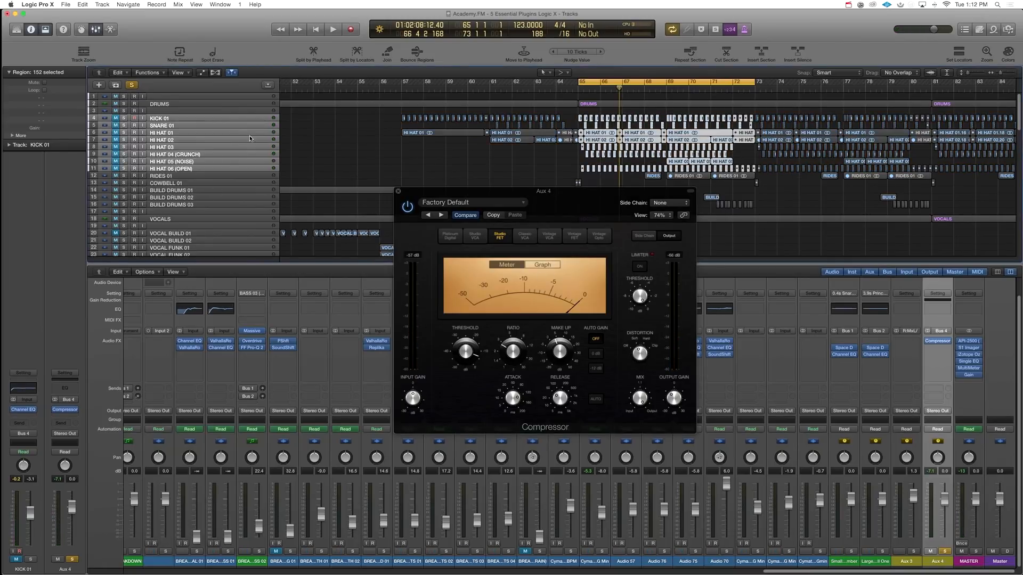
{"action": "left_click", "coordinate": [332, 30]}
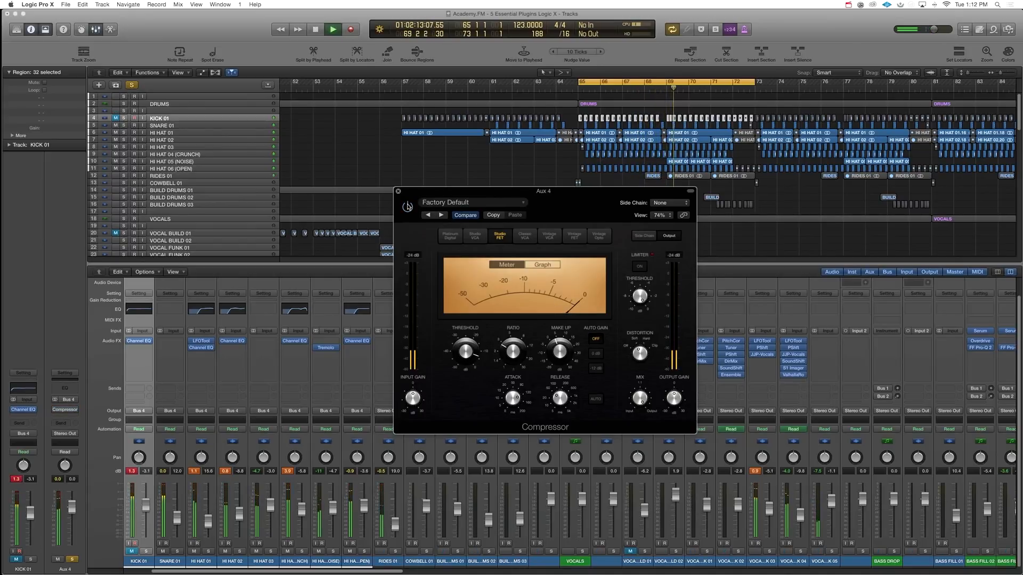
Close the compressor and Mixer so the vocal, bass, effects and breakdown tracks fill the window.
{"action": "left_click", "coordinate": [332, 30]}
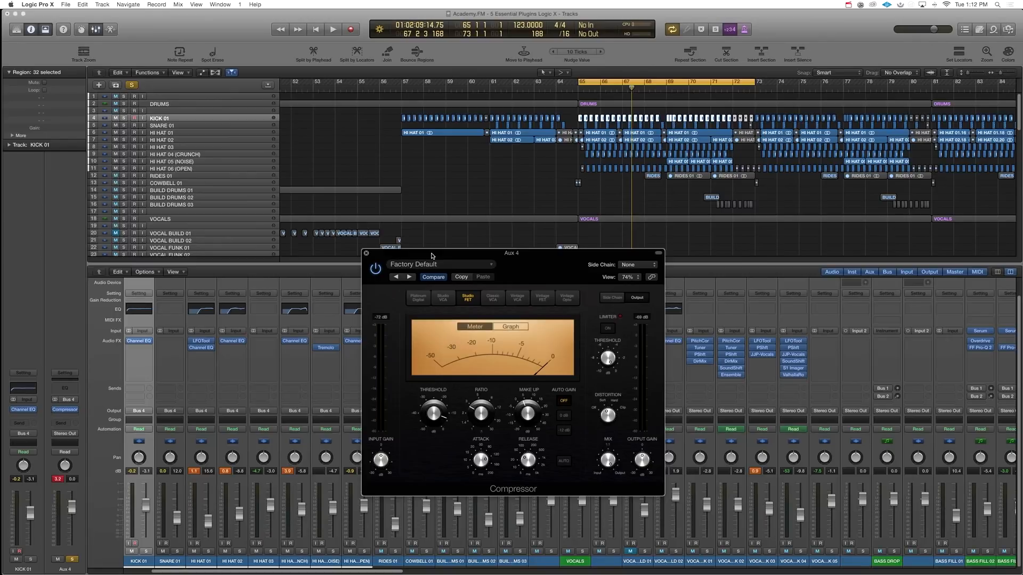
{"action": "mouse_move", "coordinate": [536, 210]}
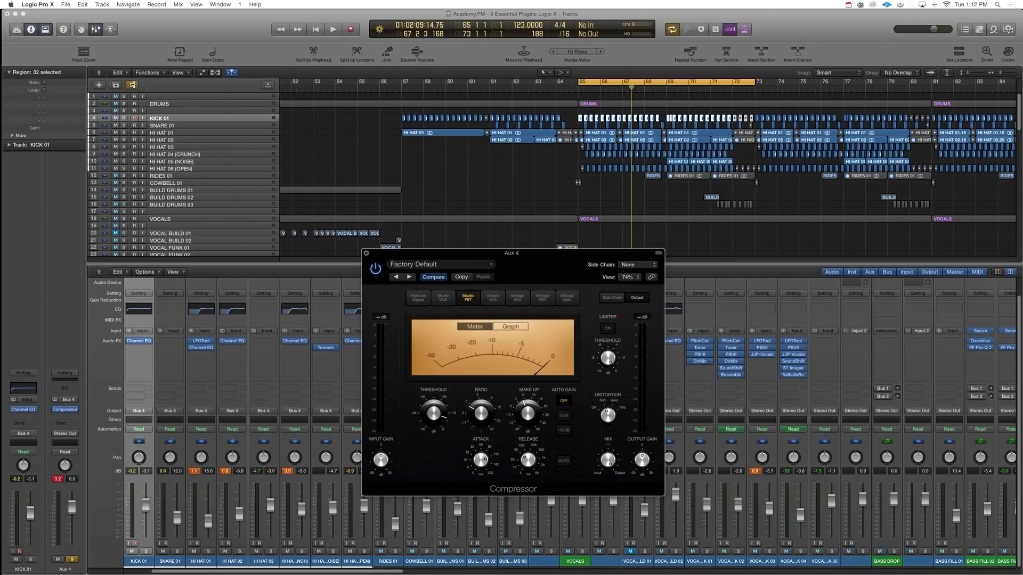
{"action": "left_click", "coordinate": [332, 29]}
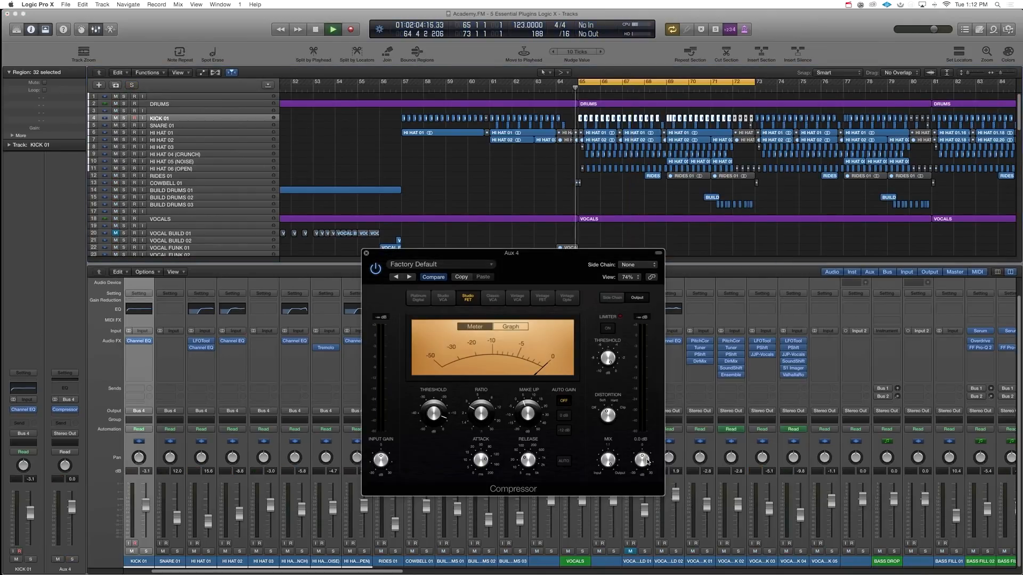
{"action": "left_click", "coordinate": [332, 30]}
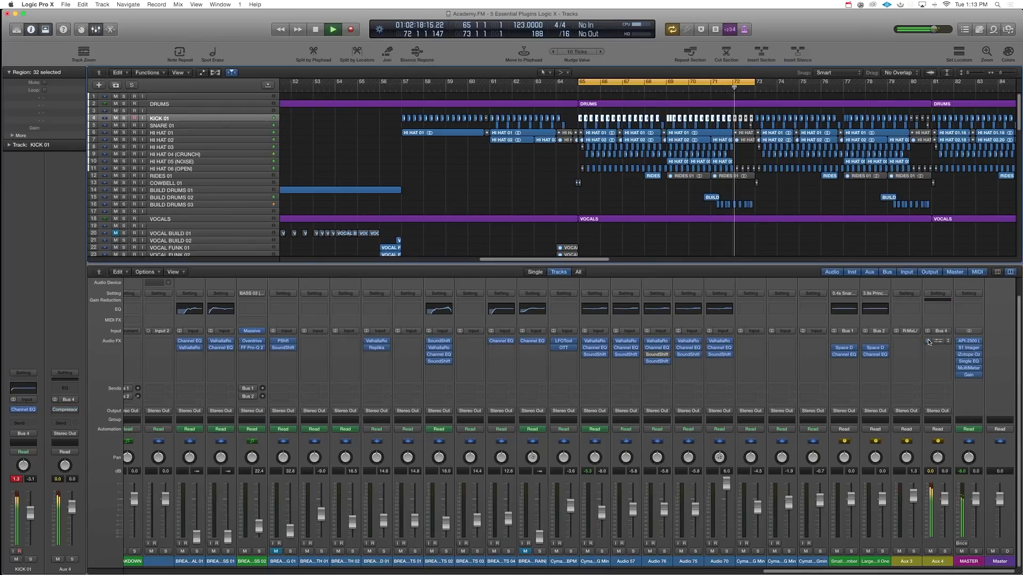
{"action": "left_click", "coordinate": [316, 29]}
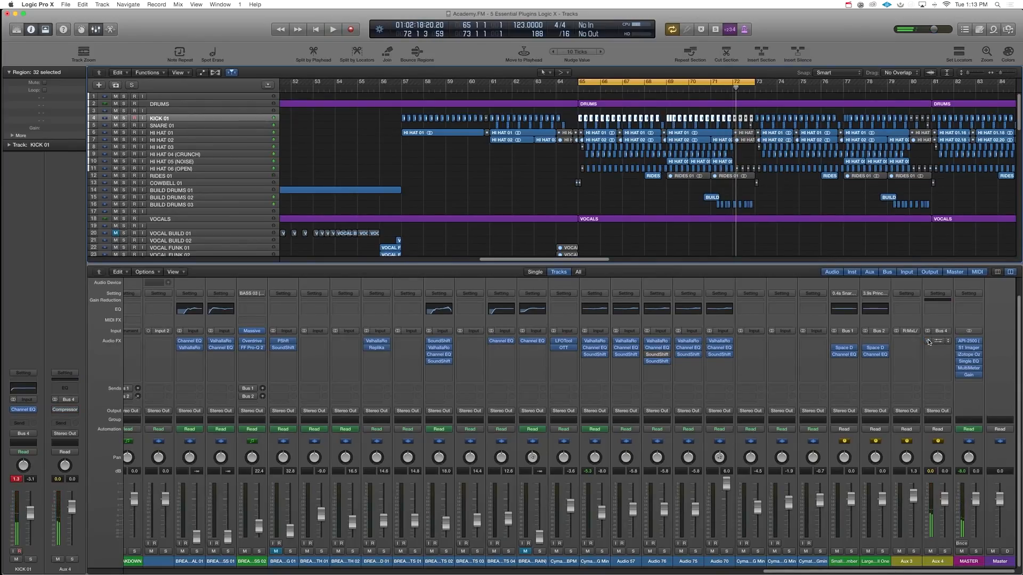
{"action": "left_click", "coordinate": [333, 29]}
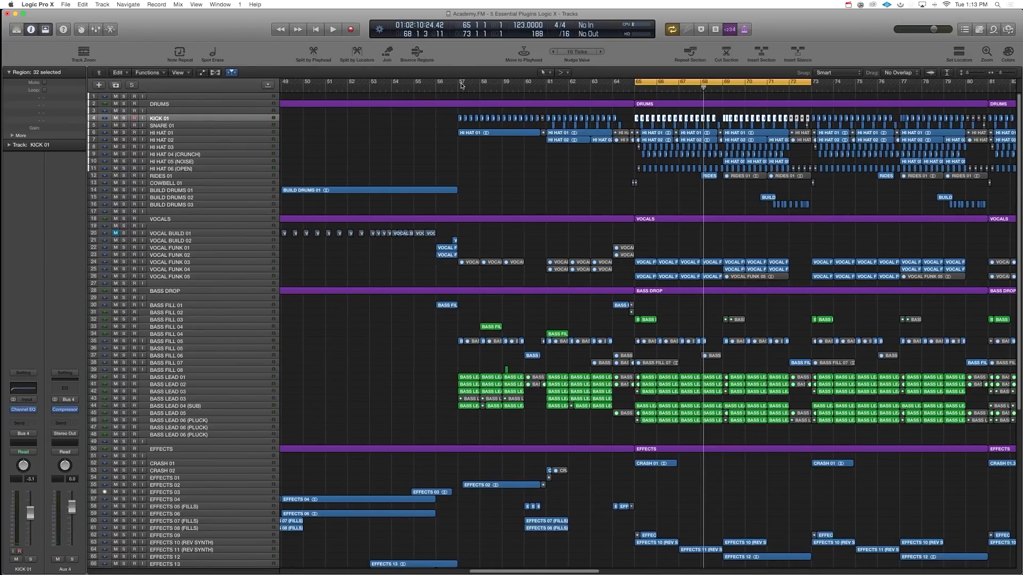
{"action": "scroll", "scroll_direction": "down", "scroll_amount": 3}
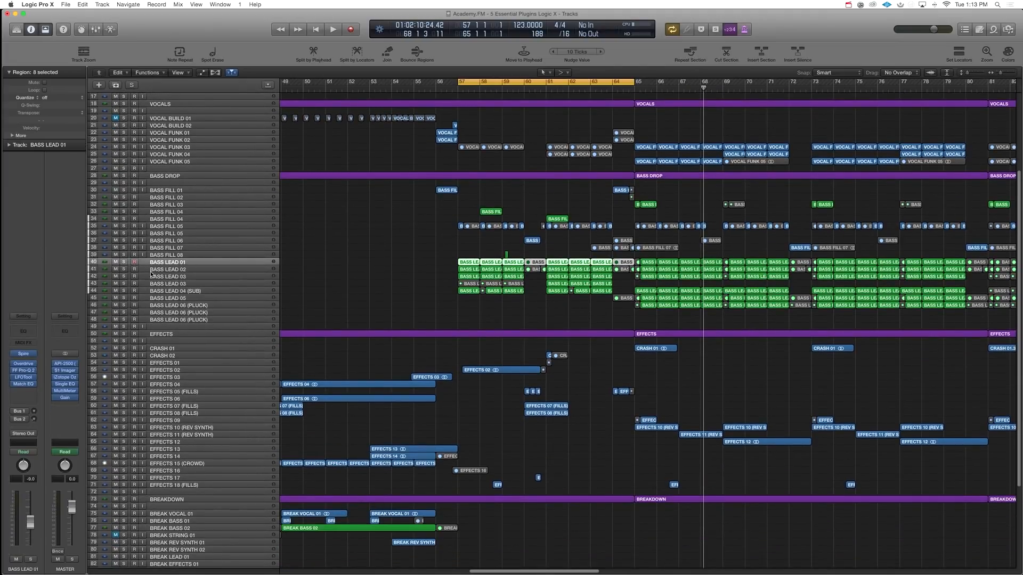
Solo BASS LEAD 02 and 03 during playback, then unsolo 02 so only BASS LEAD 03 is heard.
{"action": "left_click", "coordinate": [333, 29]}
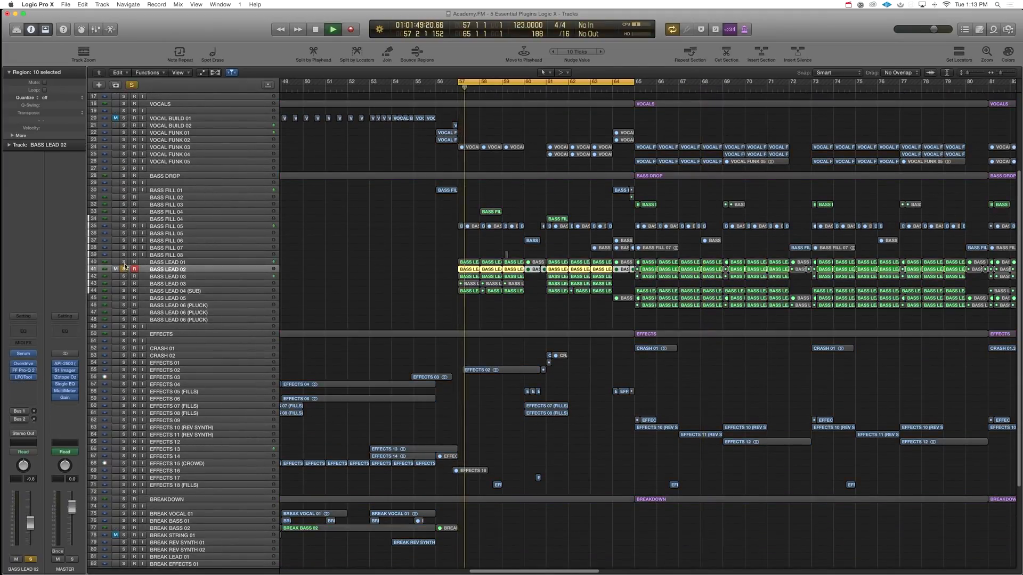
{"action": "left_click", "coordinate": [166, 263]}
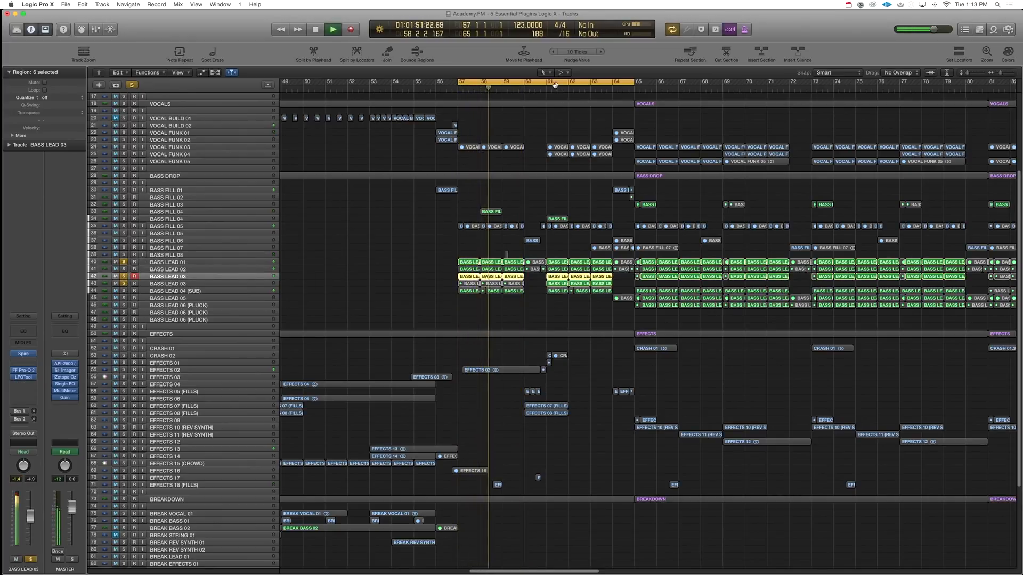
{"action": "left_click", "coordinate": [333, 28]}
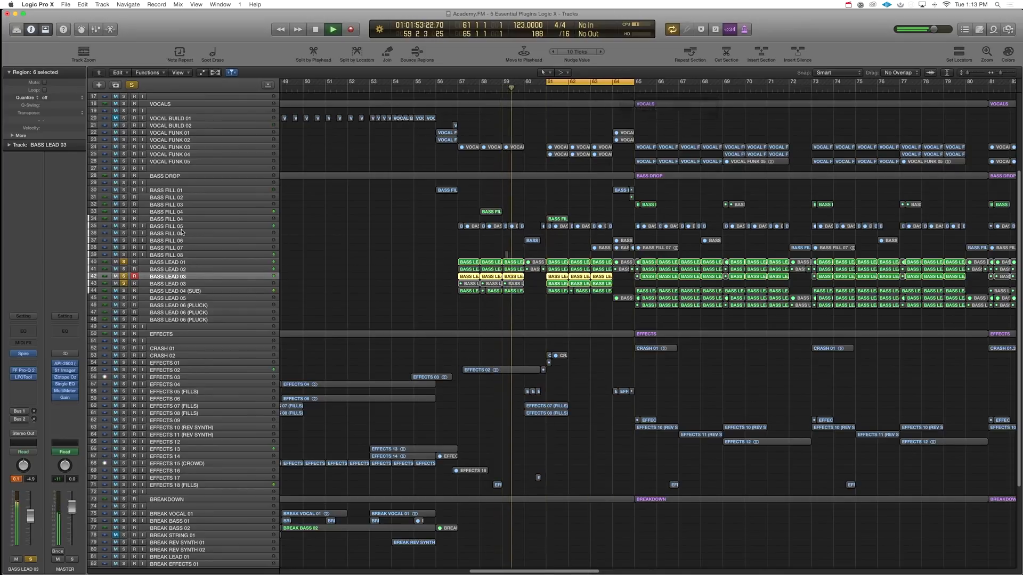
{"action": "left_click", "coordinate": [332, 29]}
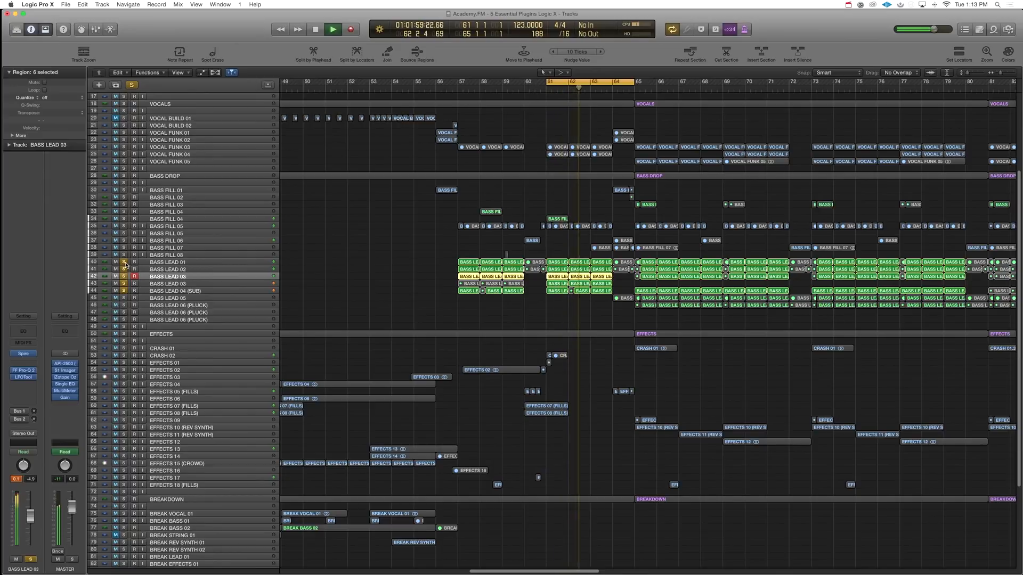
{"action": "left_click", "coordinate": [332, 29]}
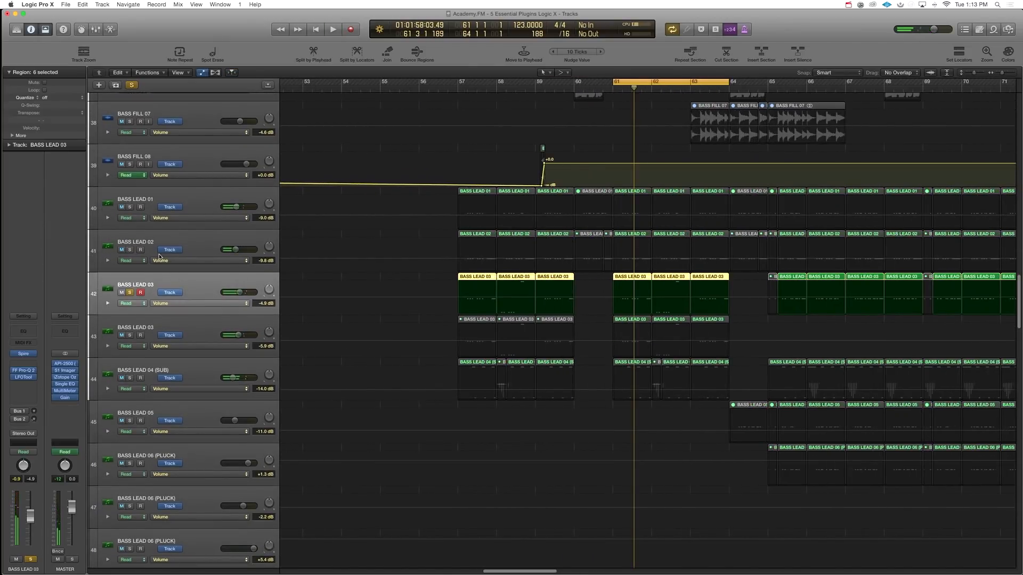
Insert a stereo Space Designer reverb on the second BASS LEAD 03 track and show its EQ curve.
{"action": "left_click", "coordinate": [333, 29]}
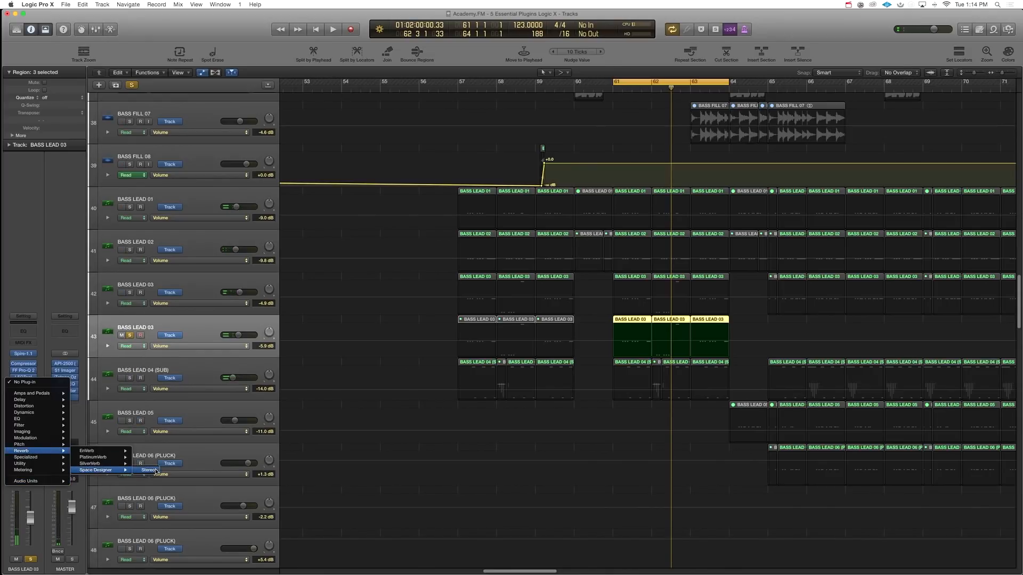
{"action": "left_click", "coordinate": [149, 470]}
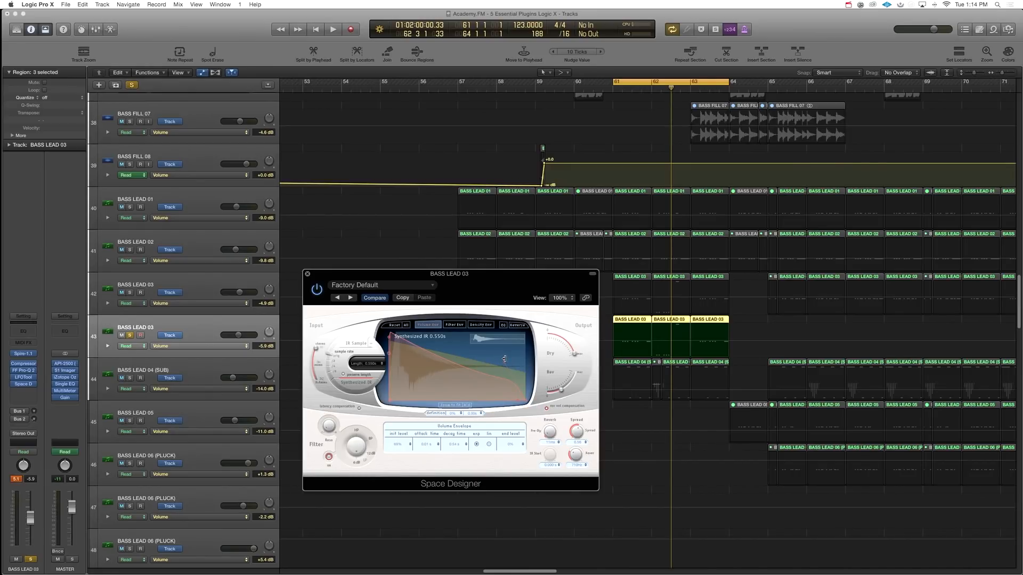
{"action": "left_click", "coordinate": [504, 325]}
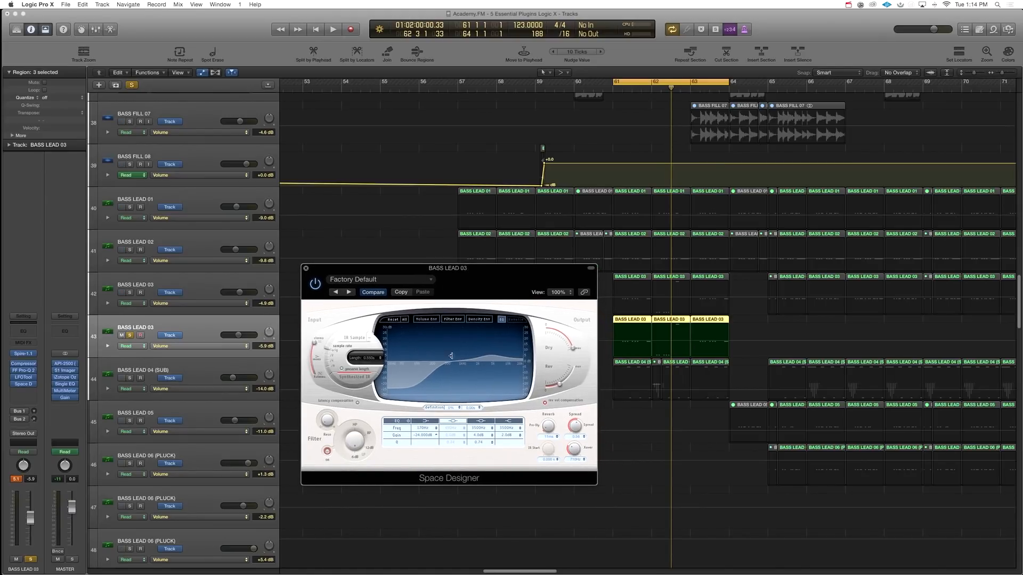
Play and stop the song to audition the Space Designer reverb on BASS LEAD 03.
{"action": "left_click", "coordinate": [332, 29]}
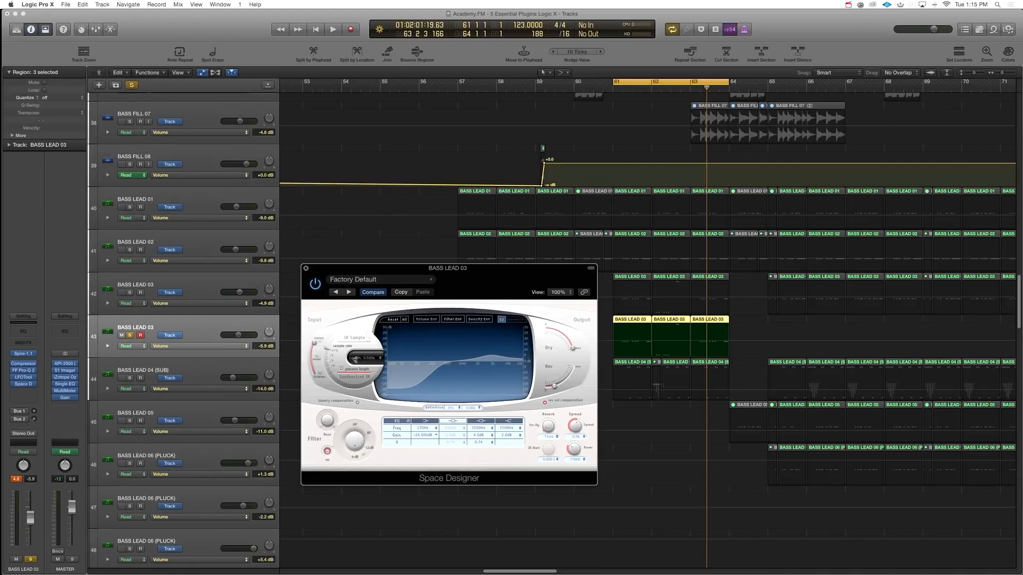
{"action": "left_click", "coordinate": [332, 29]}
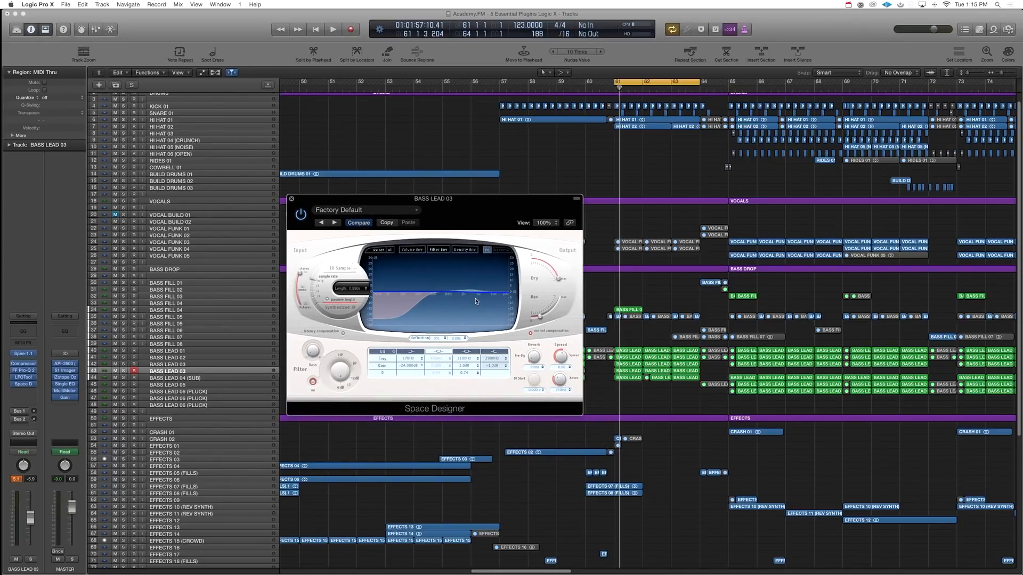
{"action": "mouse_move", "coordinate": [484, 307]}
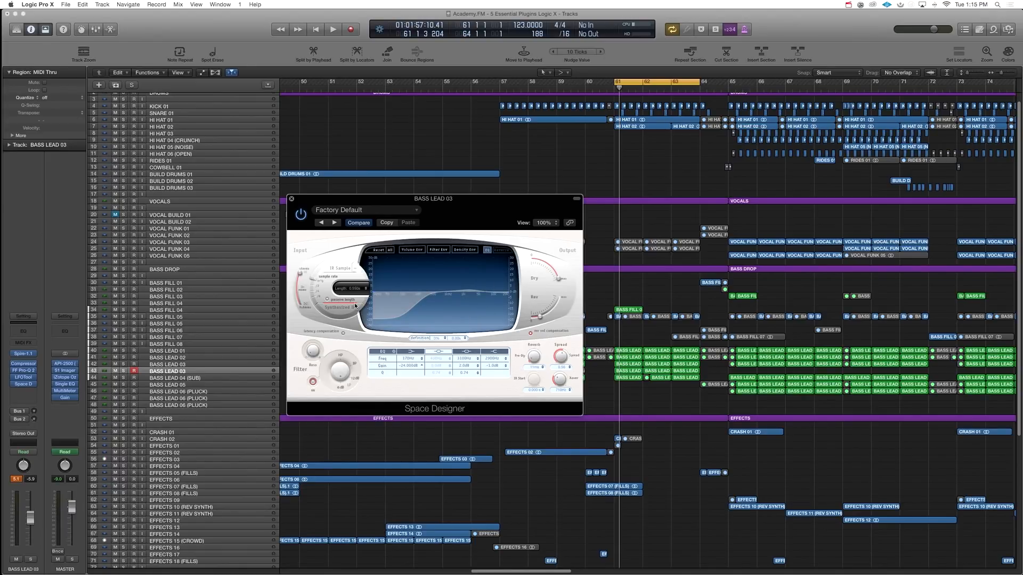
Close the Space Designer window and bring up the effects list for a new slot.
{"action": "left_click", "coordinate": [290, 199]}
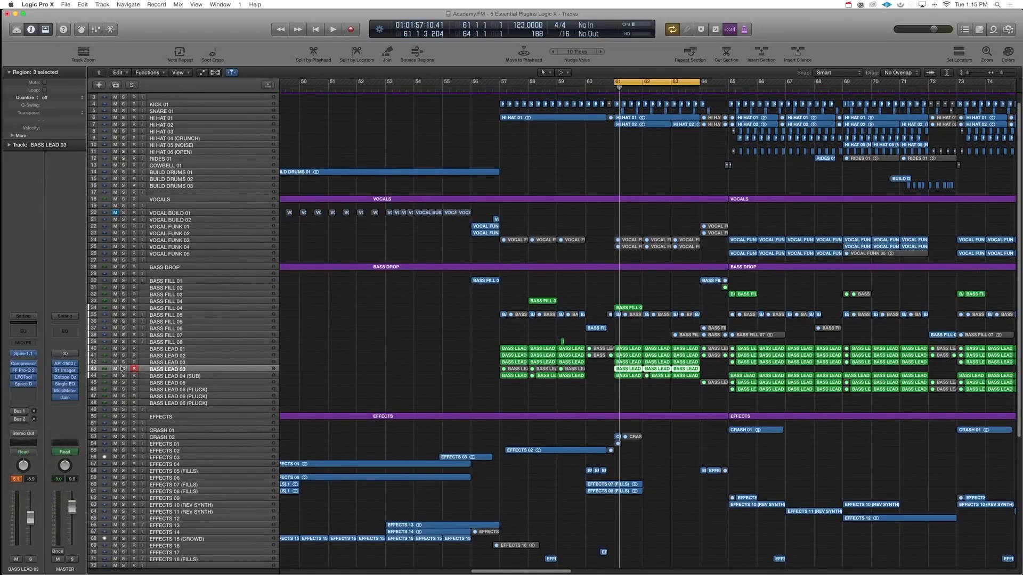
{"action": "left_click", "coordinate": [36, 398]}
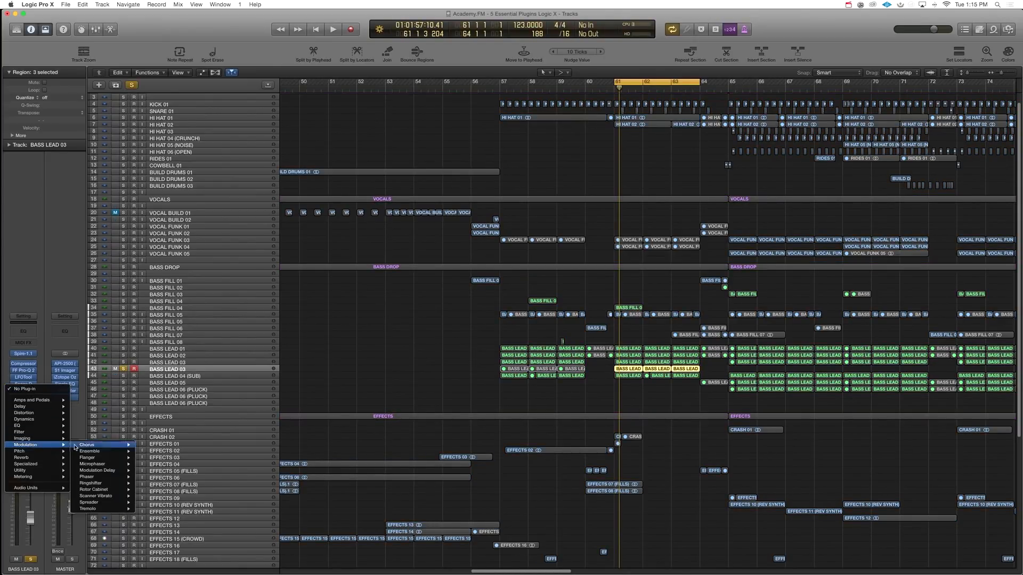
{"action": "mouse_move", "coordinate": [89, 484]}
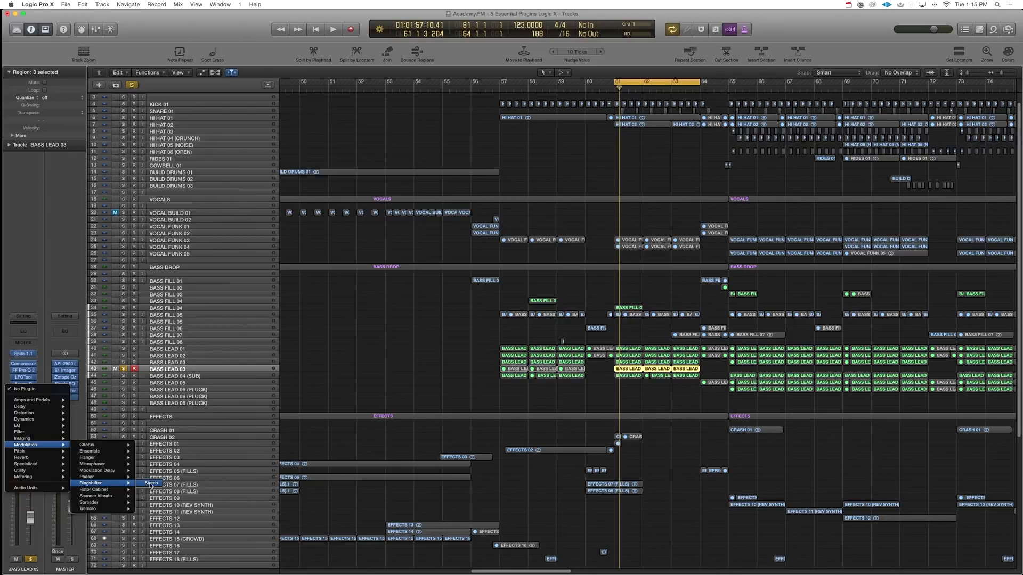
Insert a stereo Ringshifter after the reverb on BASS LEAD 03.
{"action": "left_click", "coordinate": [150, 484]}
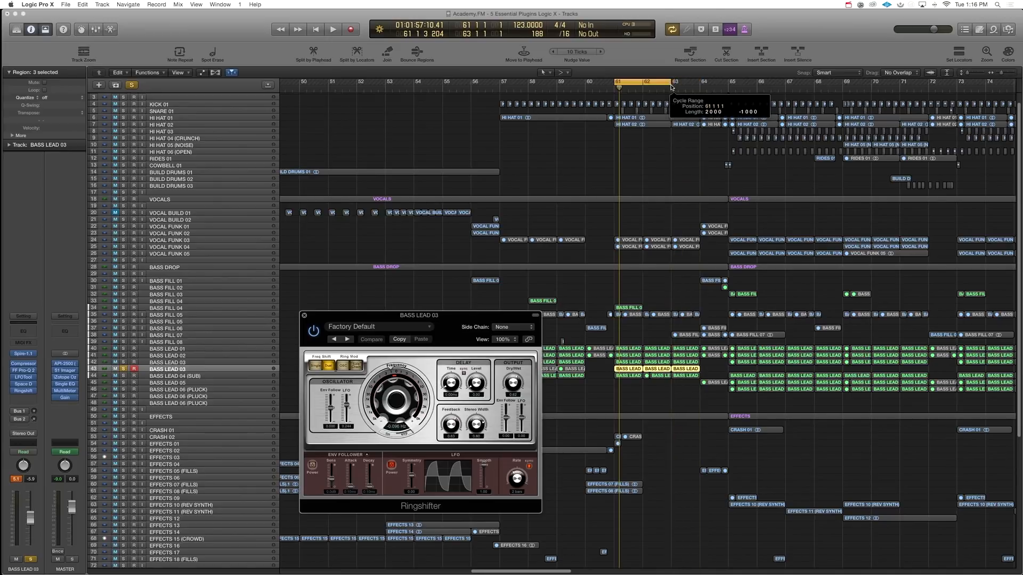
Play the looped section to audition the Ringshifter on BASS LEAD 03.
{"action": "left_click", "coordinate": [333, 29]}
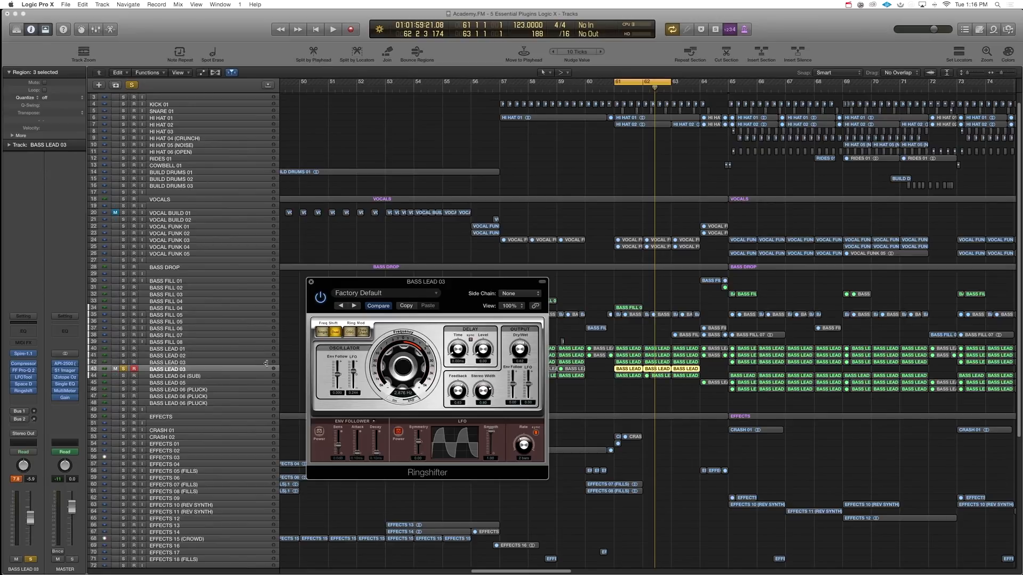
{"action": "mouse_move", "coordinate": [251, 364]}
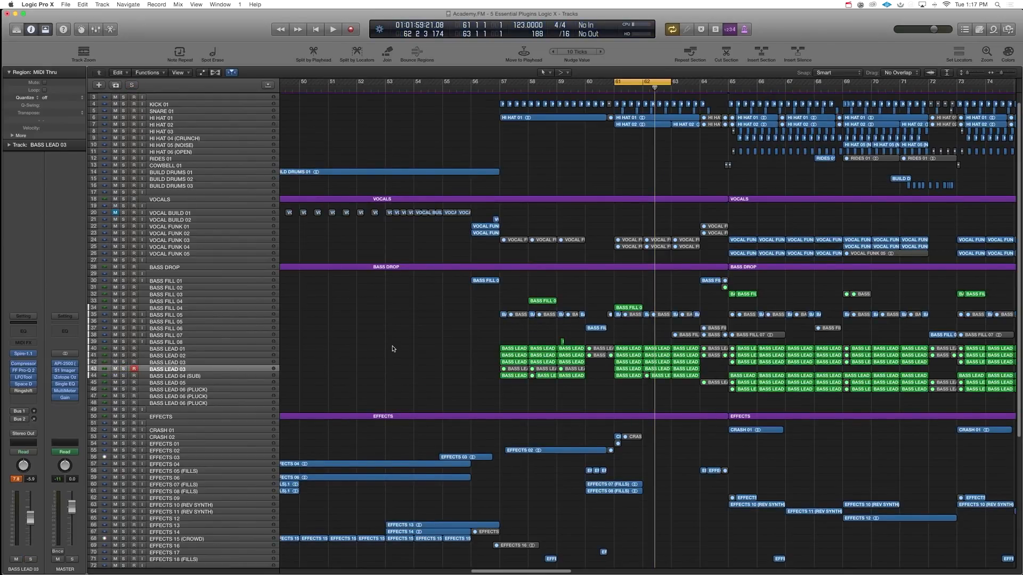
{"action": "mouse_move", "coordinate": [430, 326]}
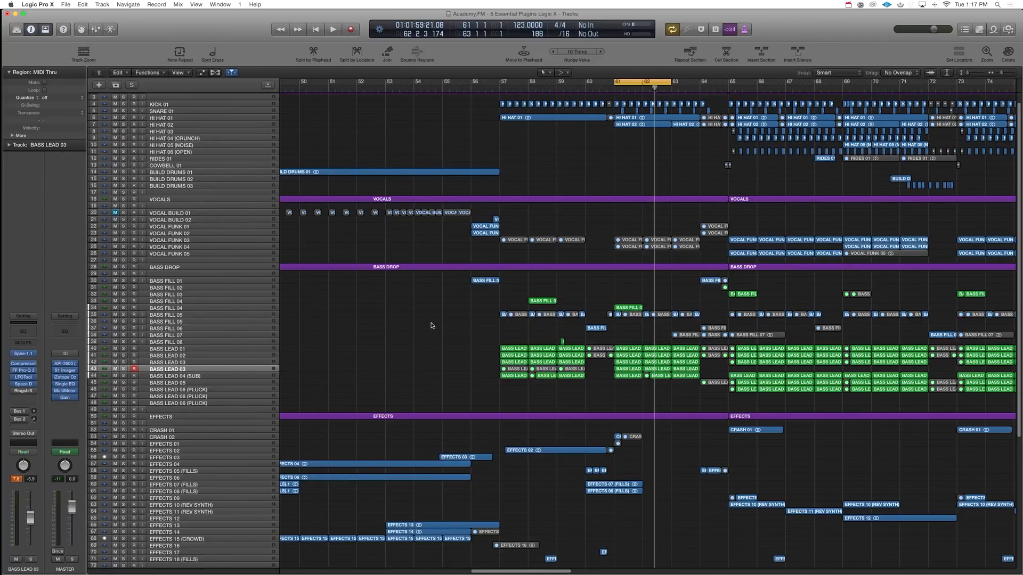
{"action": "mouse_move", "coordinate": [496, 261]}
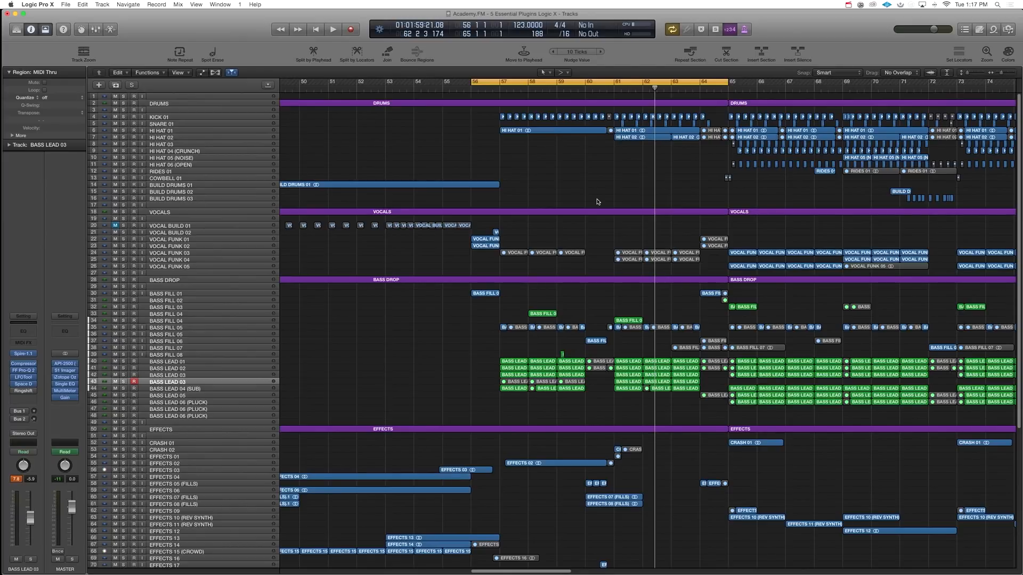
{"action": "mouse_move", "coordinate": [551, 189]}
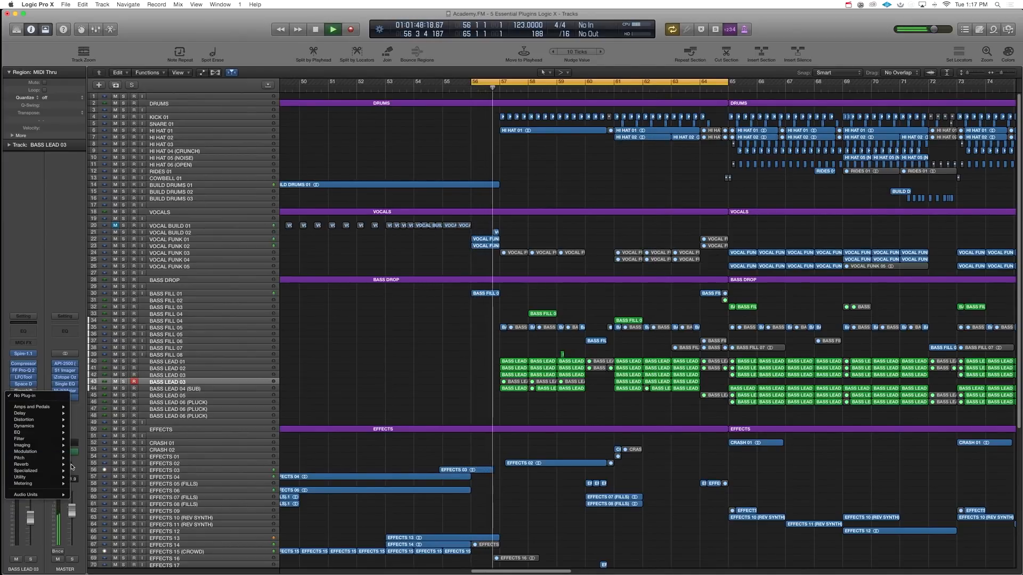
{"action": "mouse_move", "coordinate": [23, 438]}
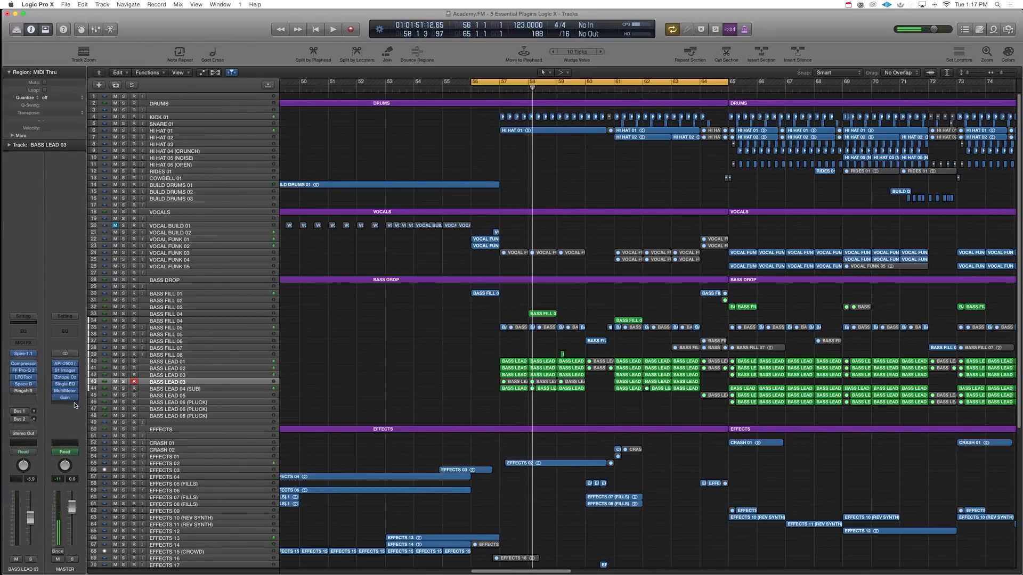
Bring up the plug-in menu for the empty insert below Ringshifter on Bass Lead 03.
{"action": "left_click", "coordinate": [64, 403]}
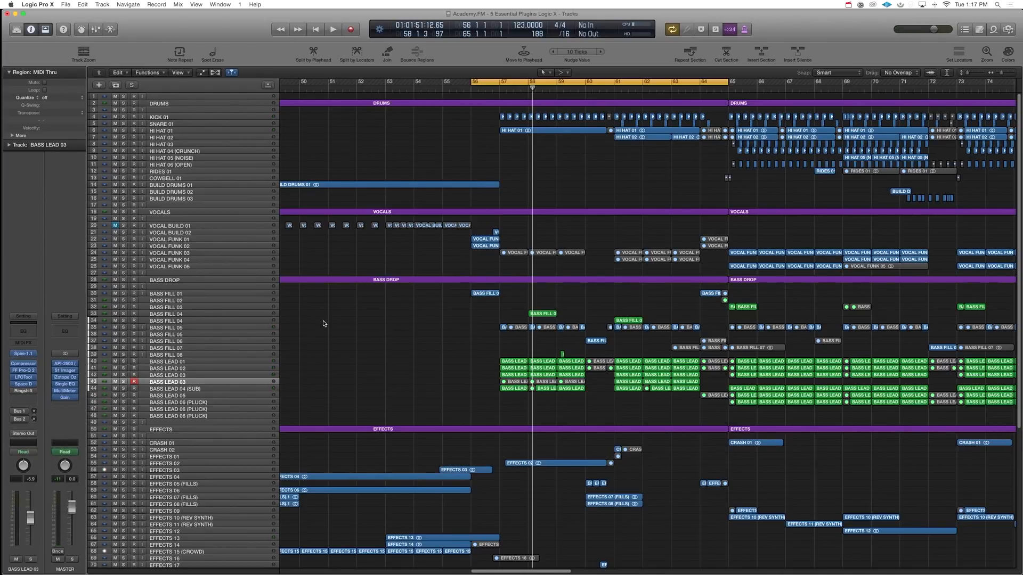
{"action": "mouse_move", "coordinate": [337, 327]}
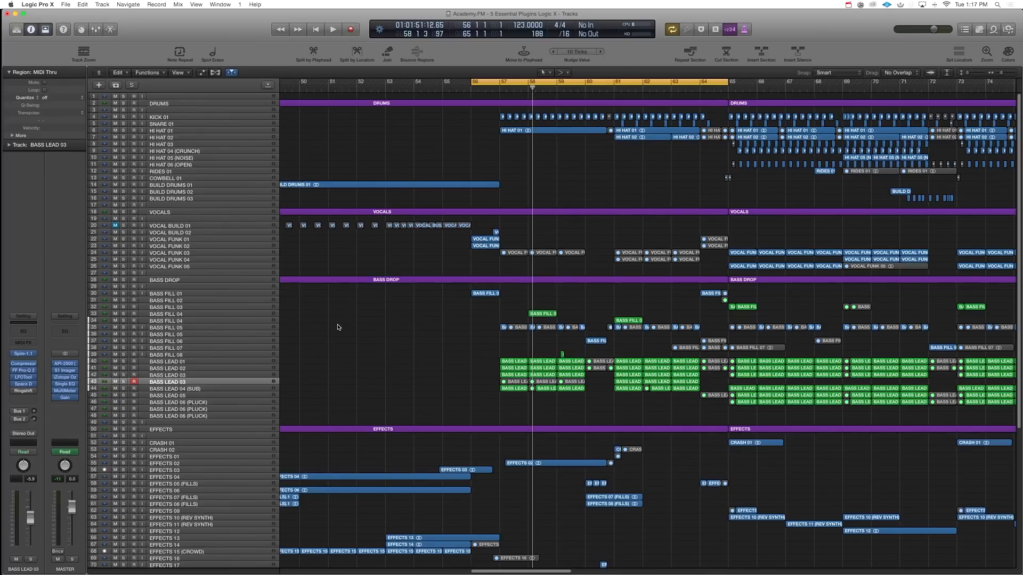
{"action": "scroll", "scroll_direction": "right", "scroll_amount": 3}
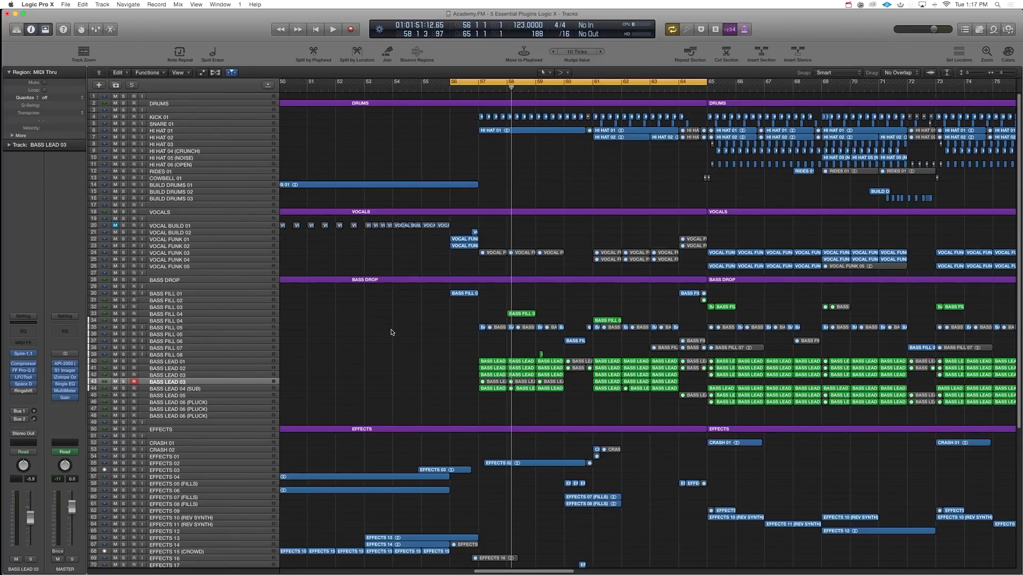
{"action": "left_click", "coordinate": [63, 403]}
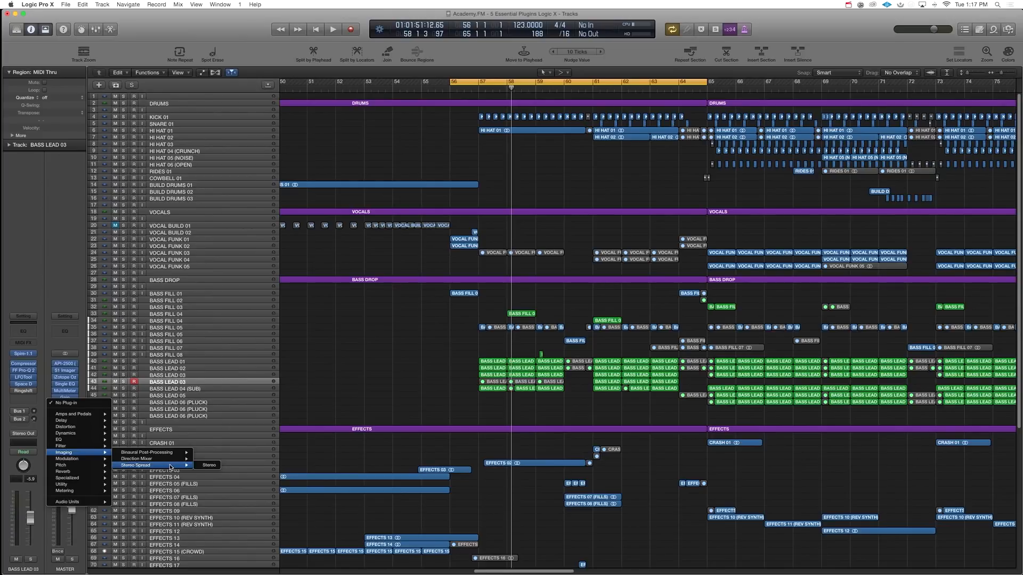
{"action": "mouse_move", "coordinate": [137, 458]}
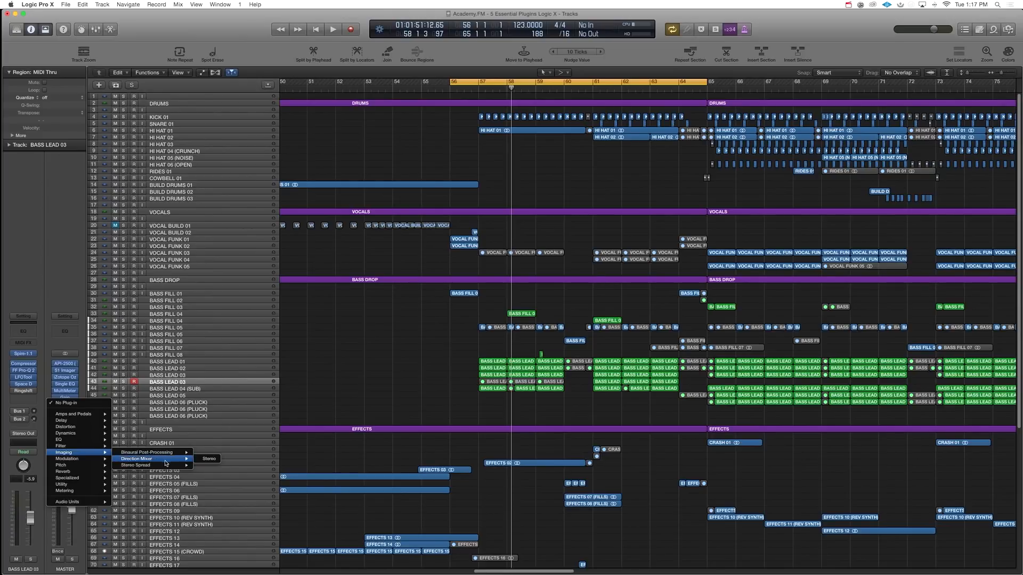
{"action": "mouse_move", "coordinate": [135, 466]}
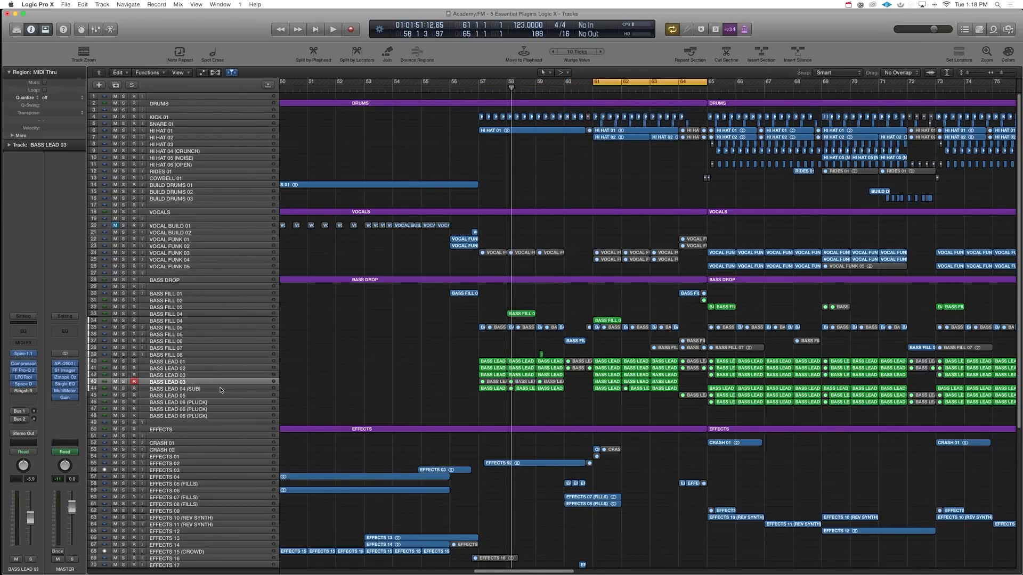
Choose Imaging > Stereo Spread > Stereo as the new Bass Lead 03 insert.
{"action": "left_click", "coordinate": [332, 29]}
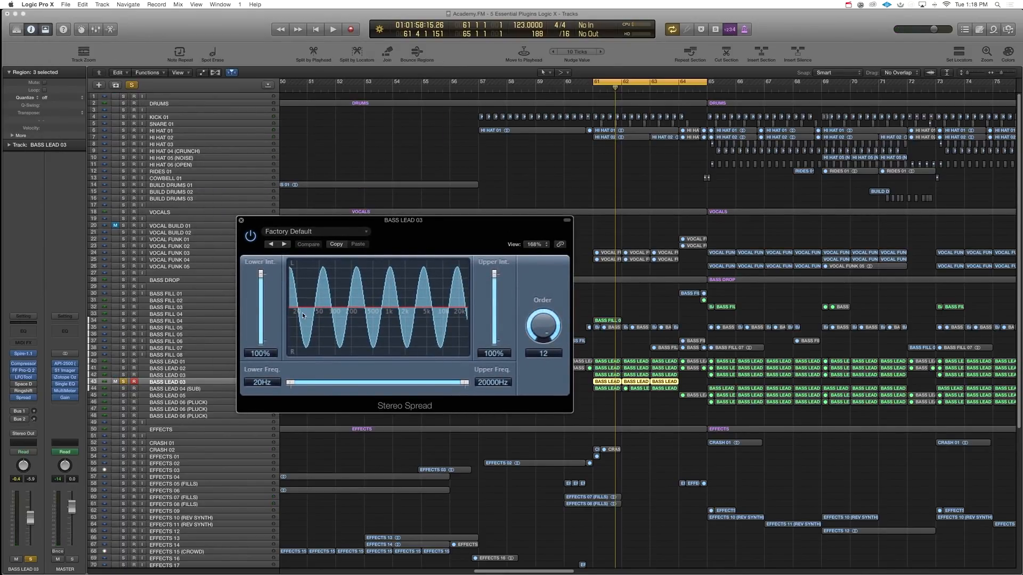
{"action": "left_click", "coordinate": [114, 97]}
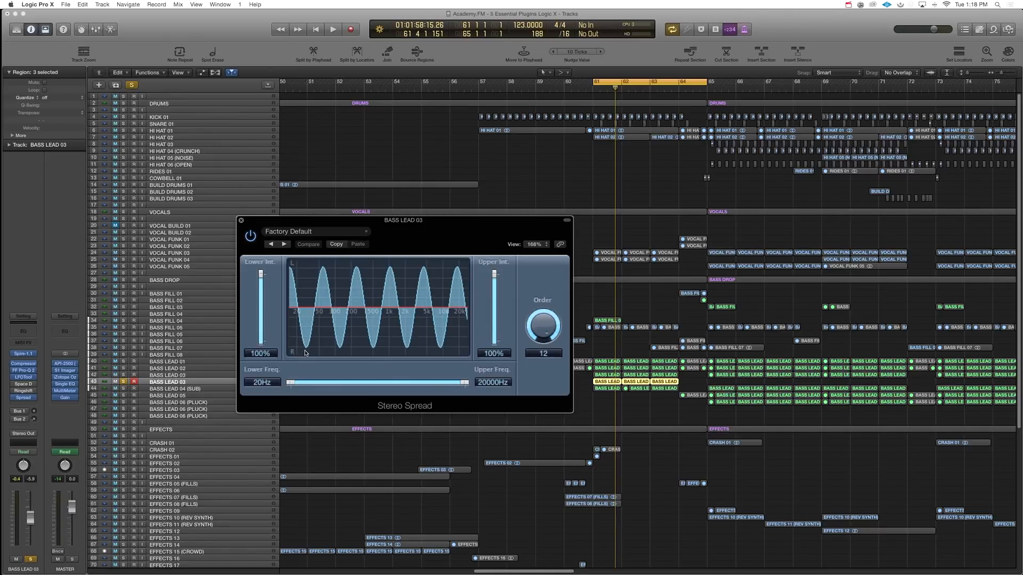
Audition the Stereo Spread over the looped section, reposition its window, then close it.
{"action": "left_click", "coordinate": [115, 97]}
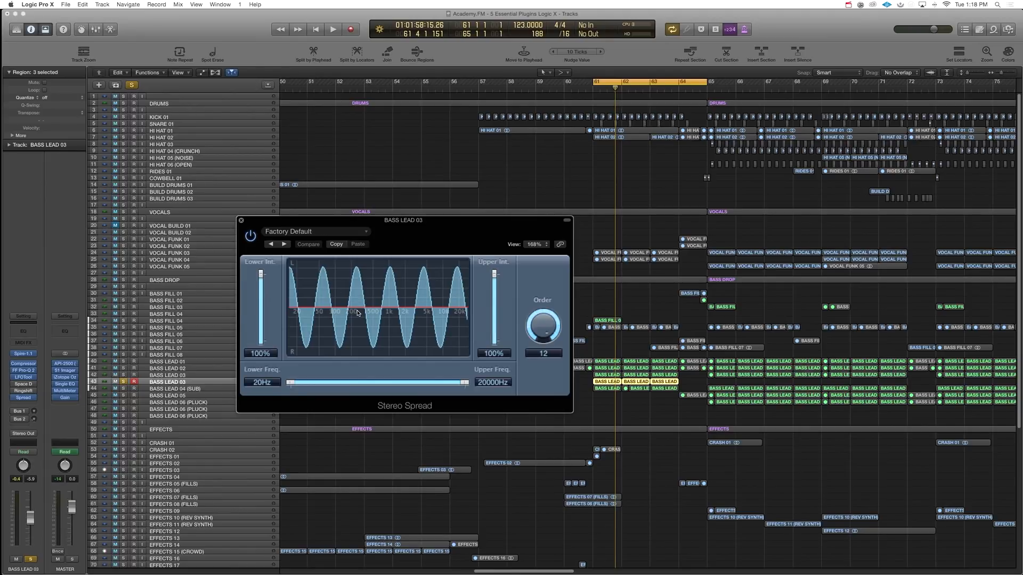
{"action": "left_click", "coordinate": [333, 30]}
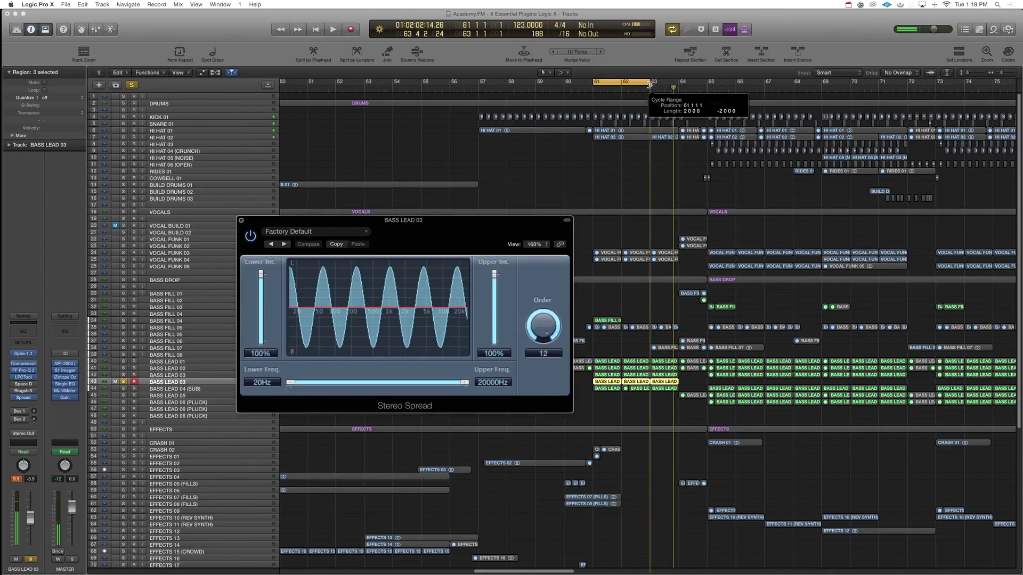
{"action": "left_click", "coordinate": [332, 30]}
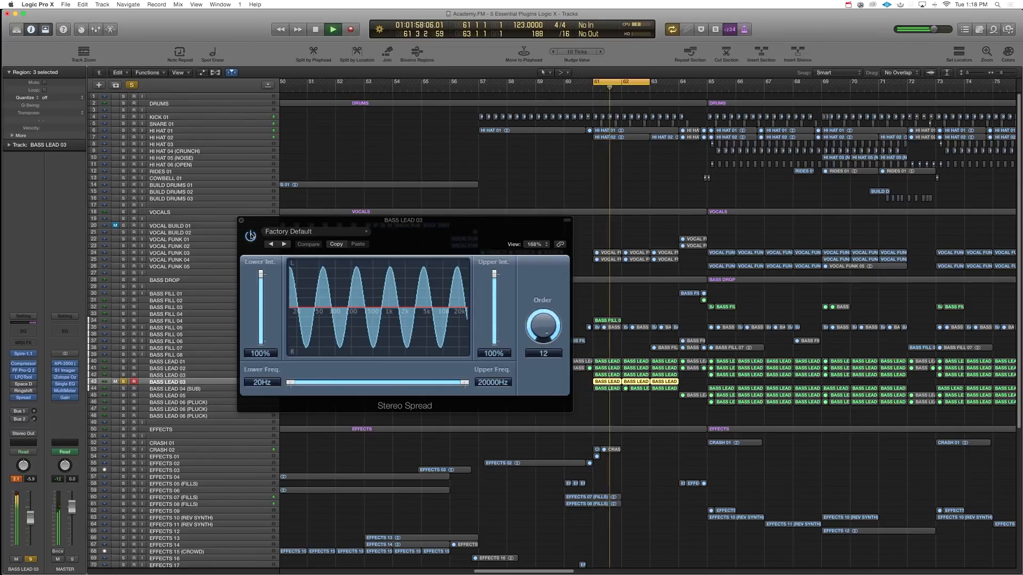
{"action": "left_click", "coordinate": [333, 30]}
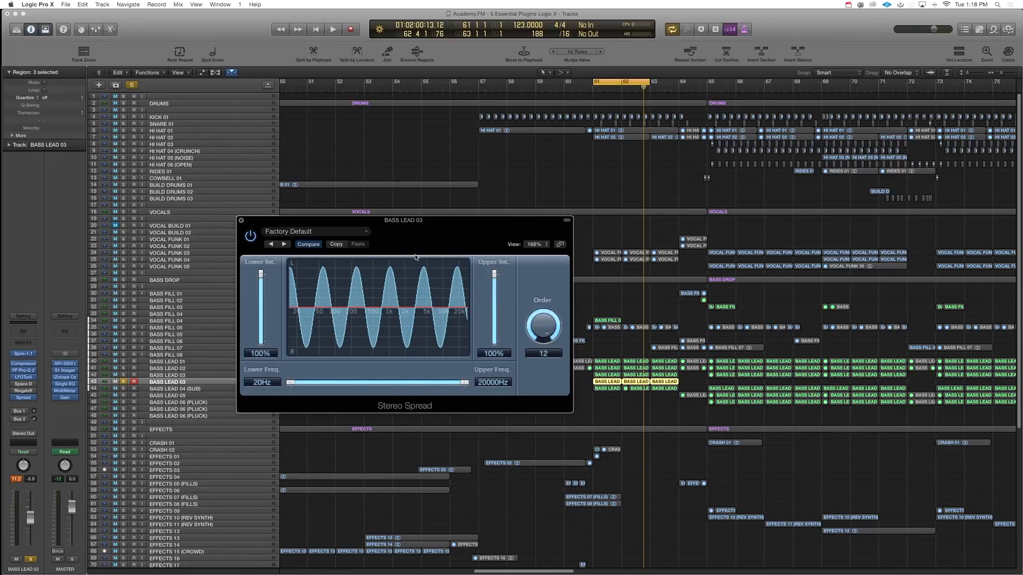
{"action": "left_click_drag", "start_coordinate": [403, 219], "coordinate": [461, 127]}
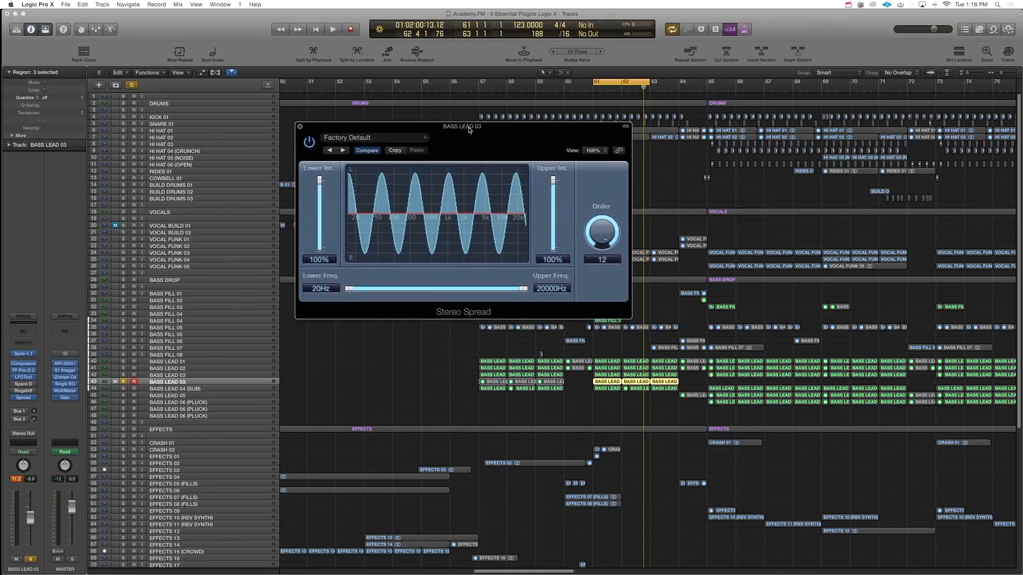
{"action": "left_click", "coordinate": [299, 126]}
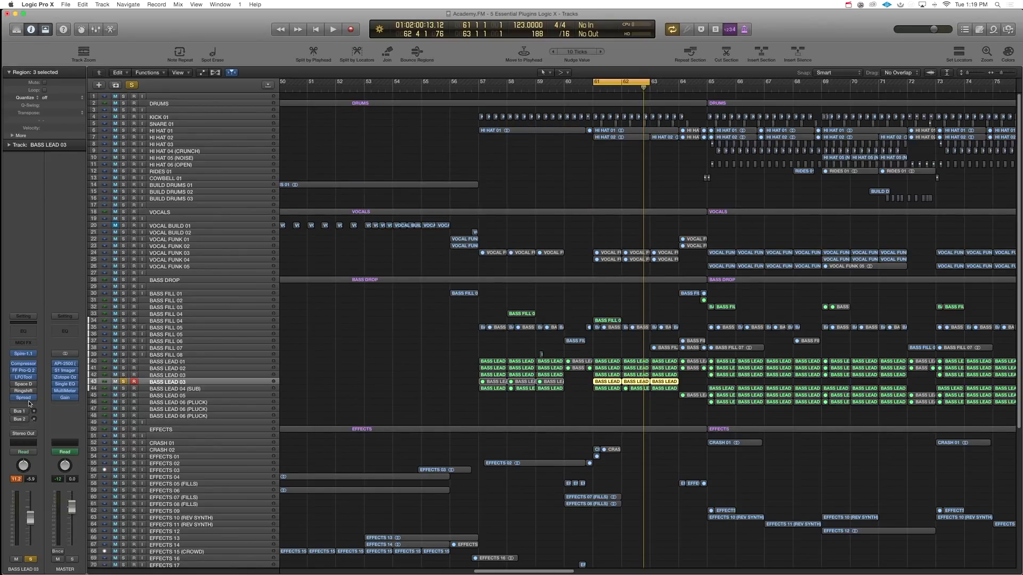
Insert a Direction Mixer on Bass Lead 03 and adjust its spread through 0.50, 0.10, 1.46 to settle at 0.70.
{"action": "left_click", "coordinate": [22, 397]}
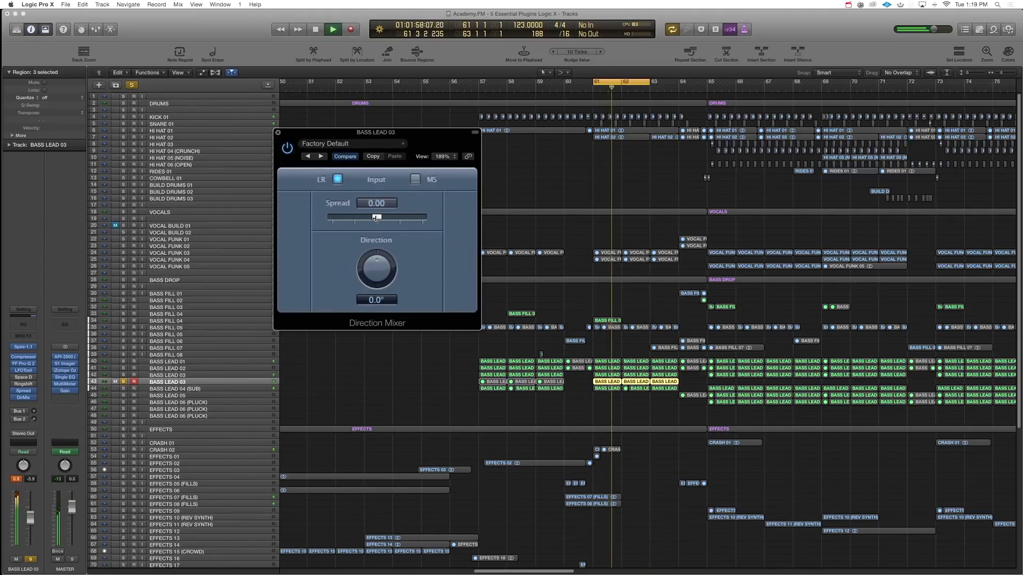
{"action": "left_click_drag", "start_coordinate": [376, 216], "coordinate": [424, 216]}
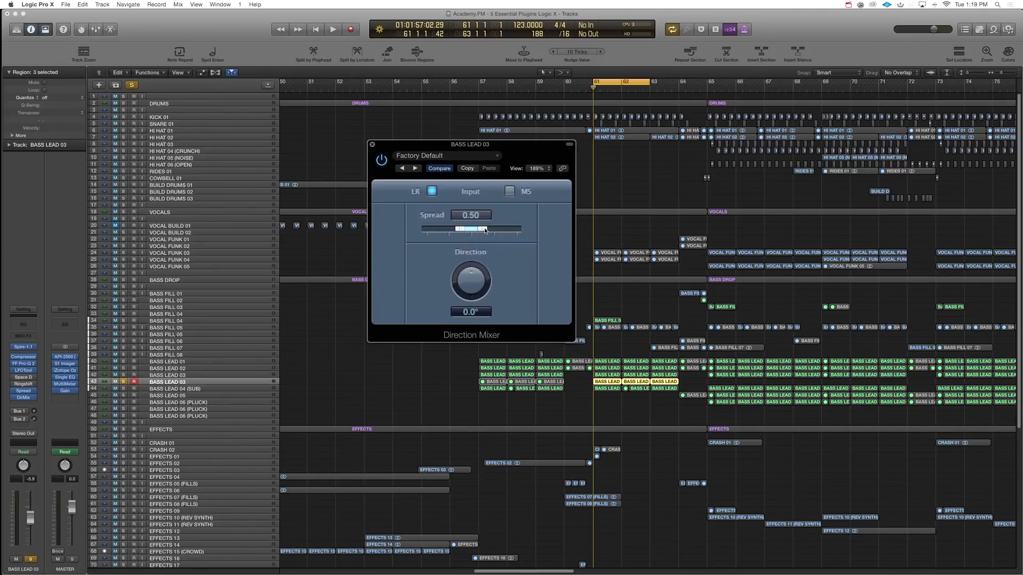
{"action": "left_click", "coordinate": [333, 29]}
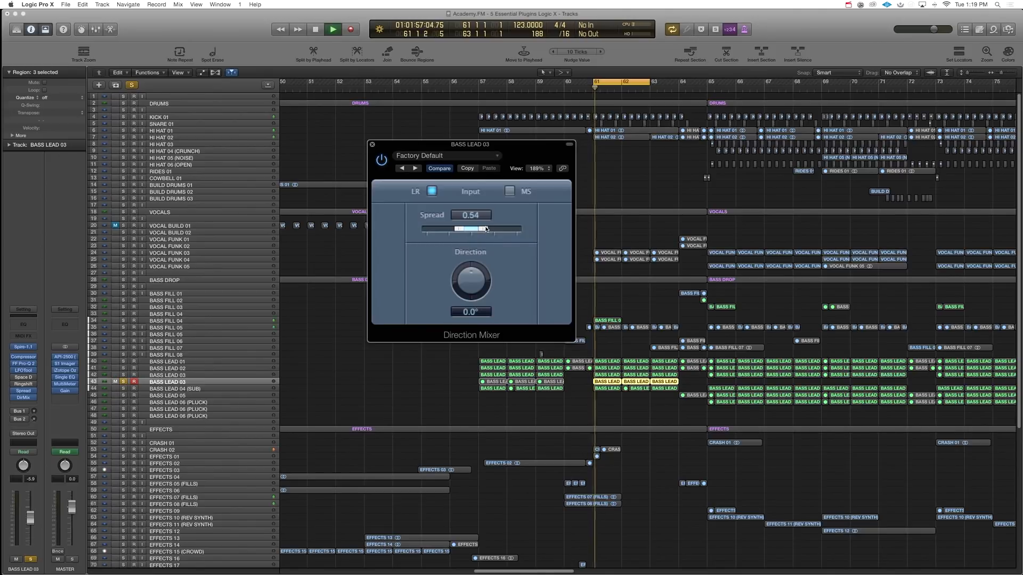
{"action": "left_click_drag", "start_coordinate": [473, 229], "coordinate": [459, 229]}
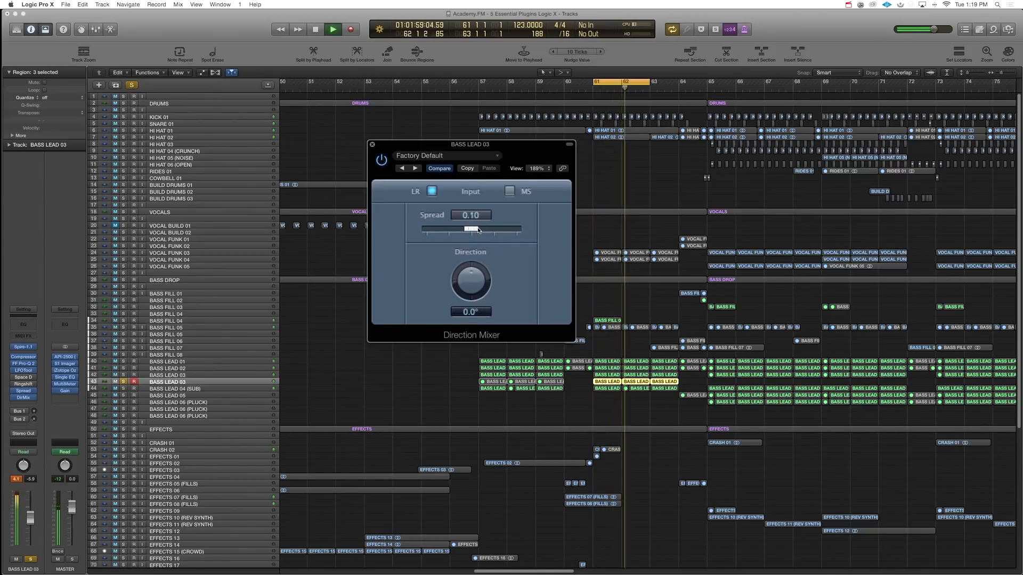
{"action": "left_click_drag", "start_coordinate": [464, 229], "coordinate": [435, 229]}
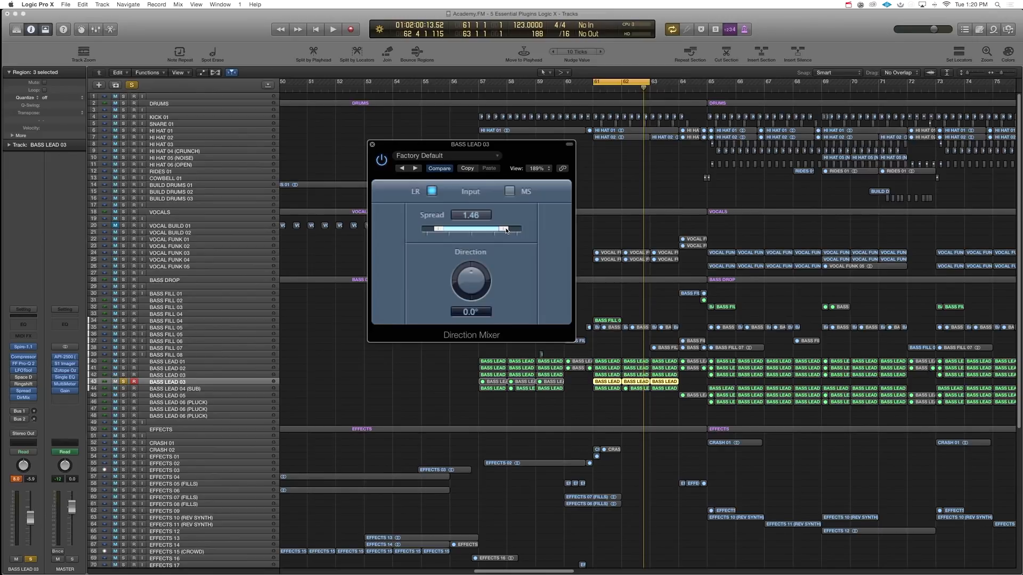
{"action": "left_click_drag", "start_coordinate": [450, 229], "coordinate": [472, 229]}
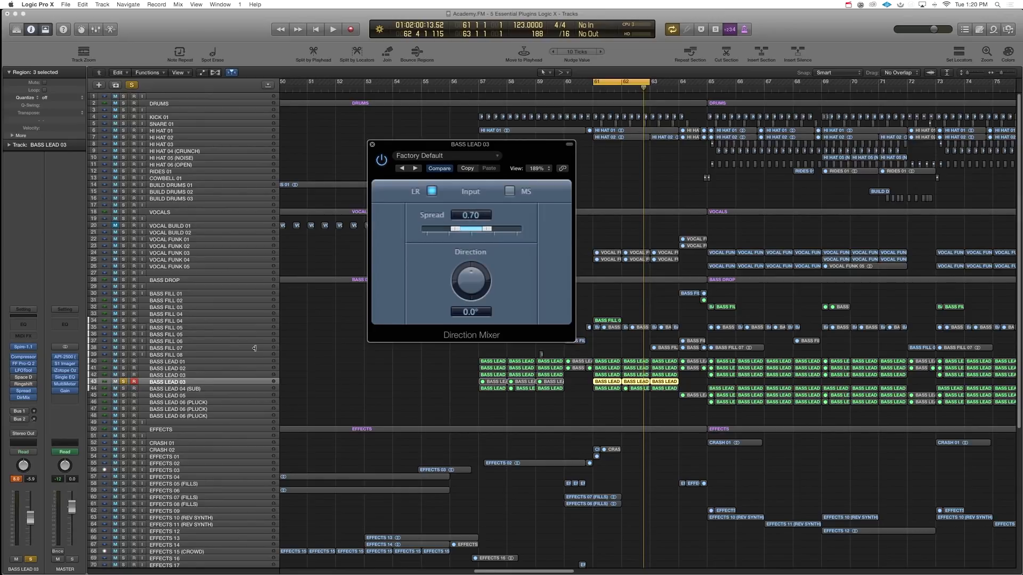
Audition the 0.70 spread during playback and close the Direction Mixer window.
{"action": "left_click", "coordinate": [333, 29]}
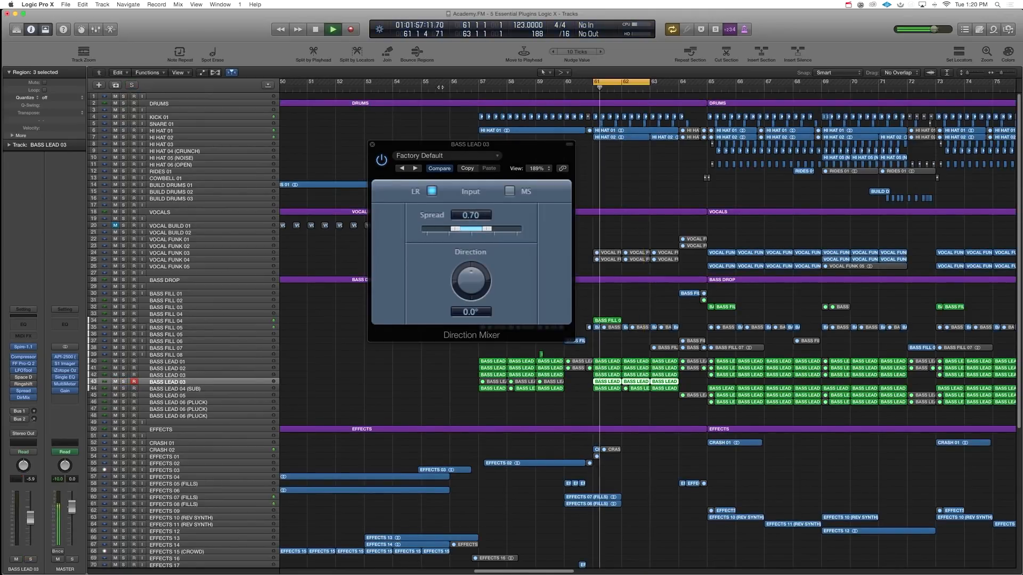
{"action": "left_click", "coordinate": [333, 30]}
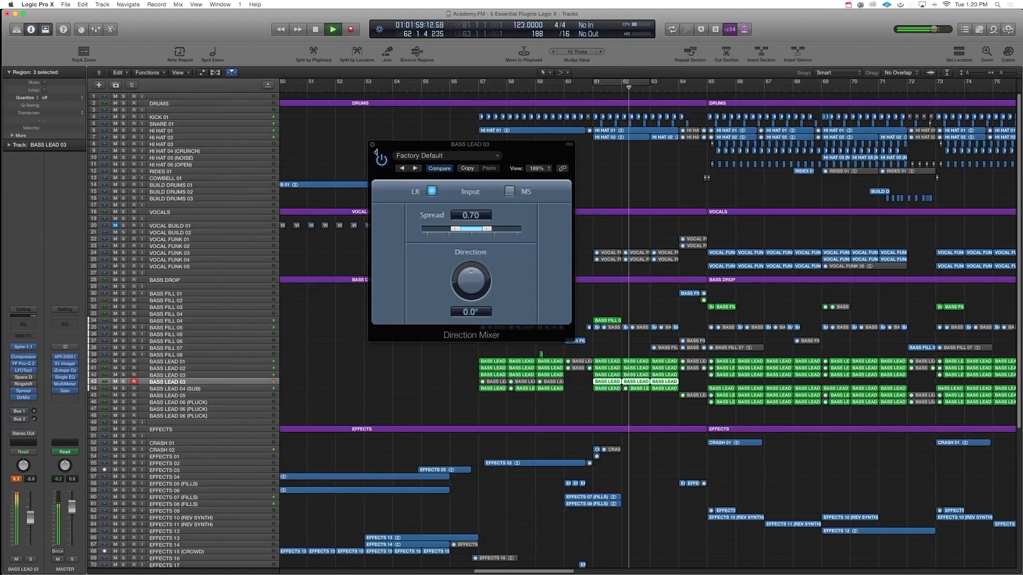
{"action": "left_click", "coordinate": [373, 144]}
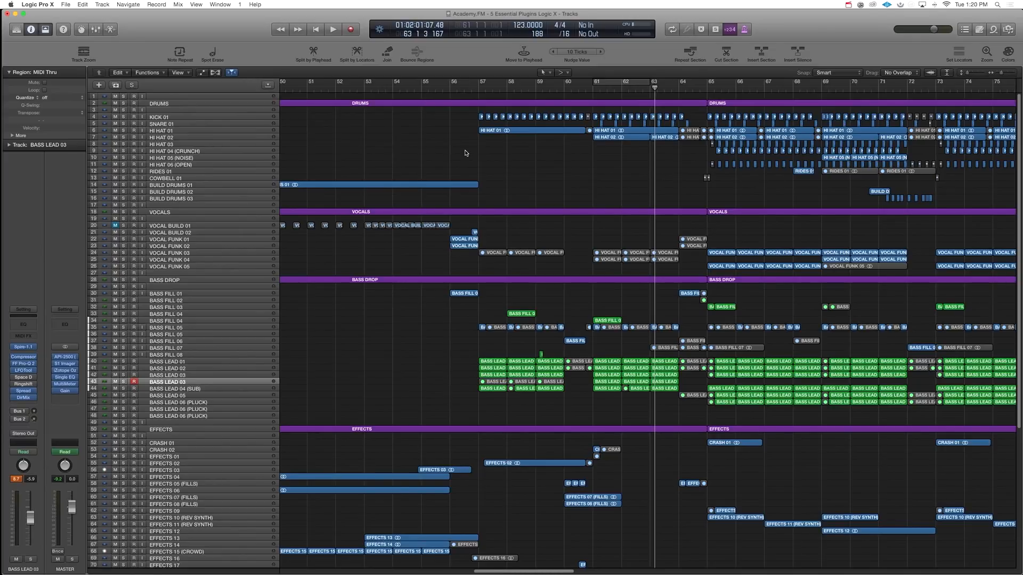
{"action": "mouse_move", "coordinate": [468, 160]}
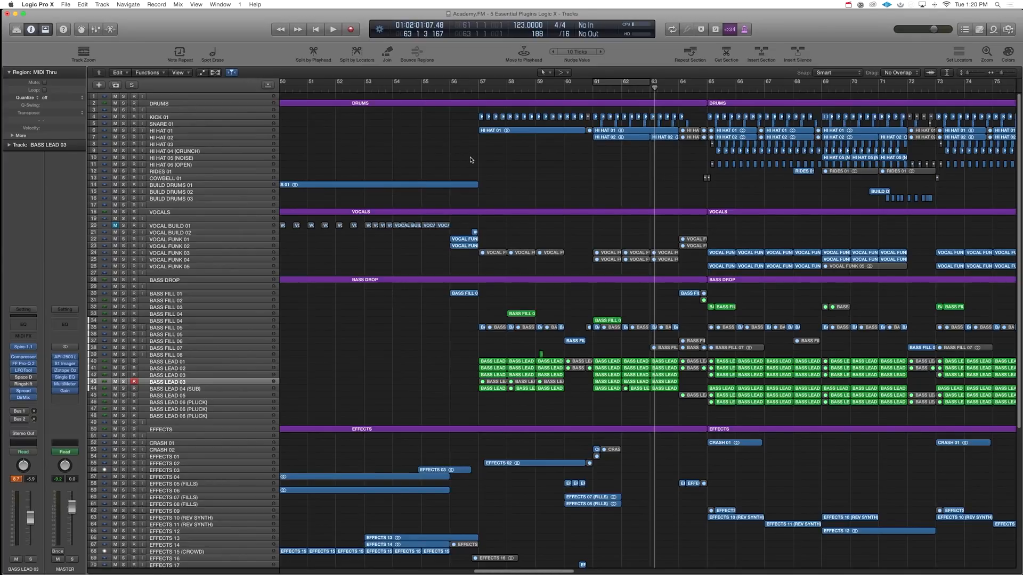